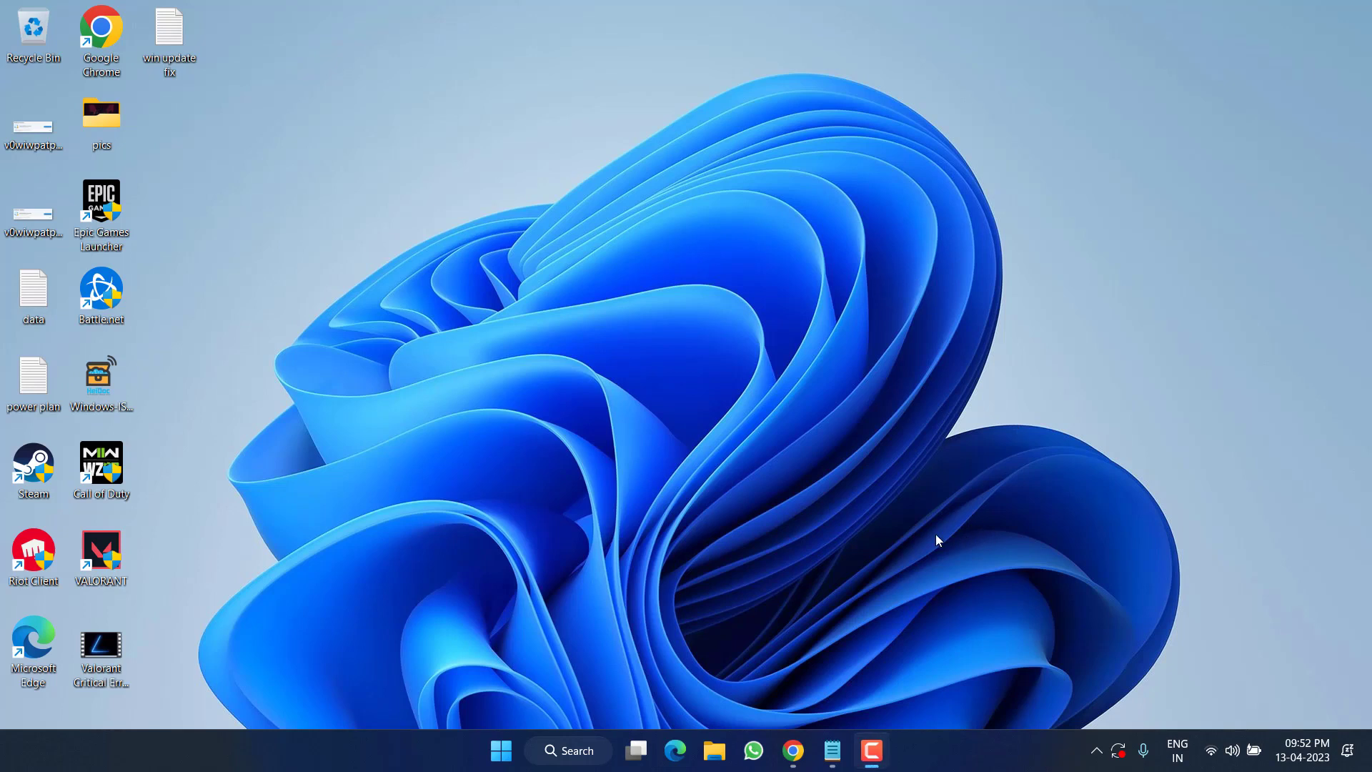
{"action": "mouse_move", "coordinate": [731, 256]}
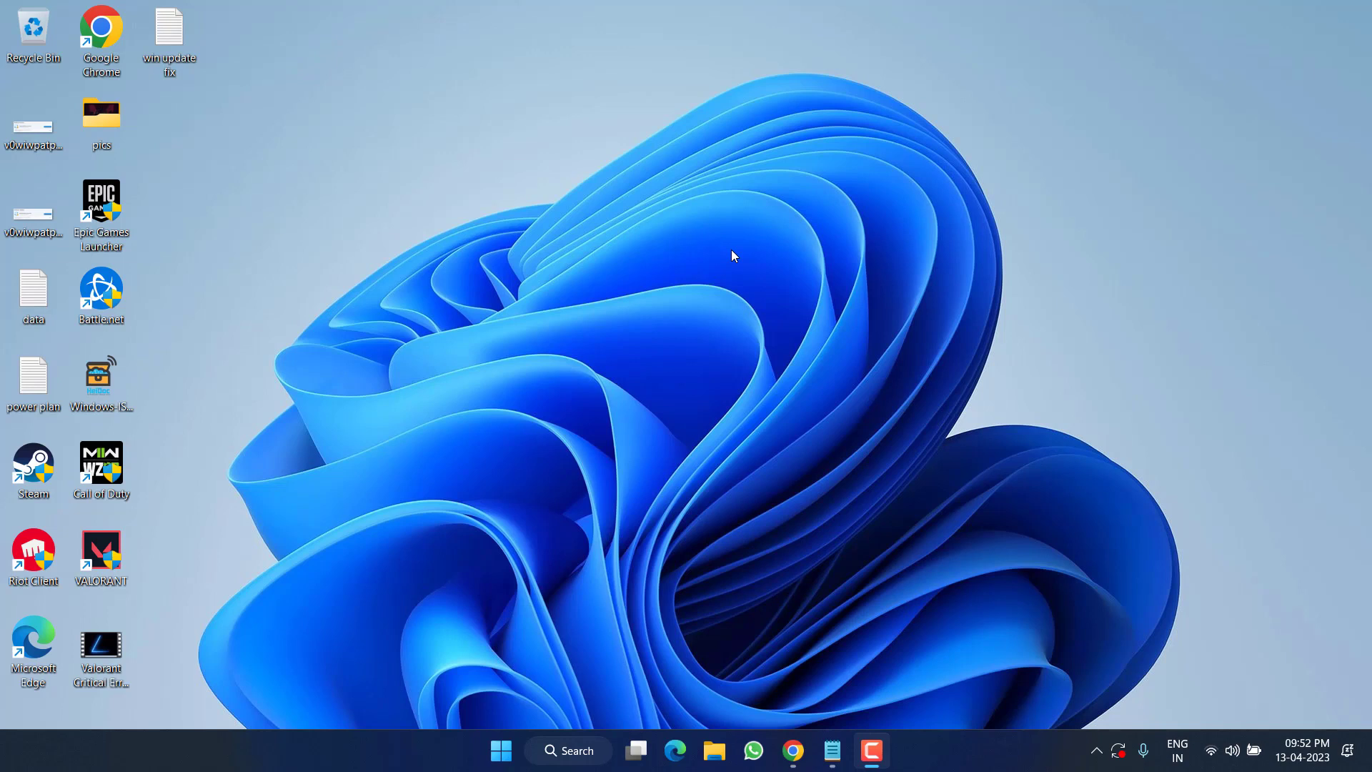
{"action": "mouse_move", "coordinate": [502, 751]}
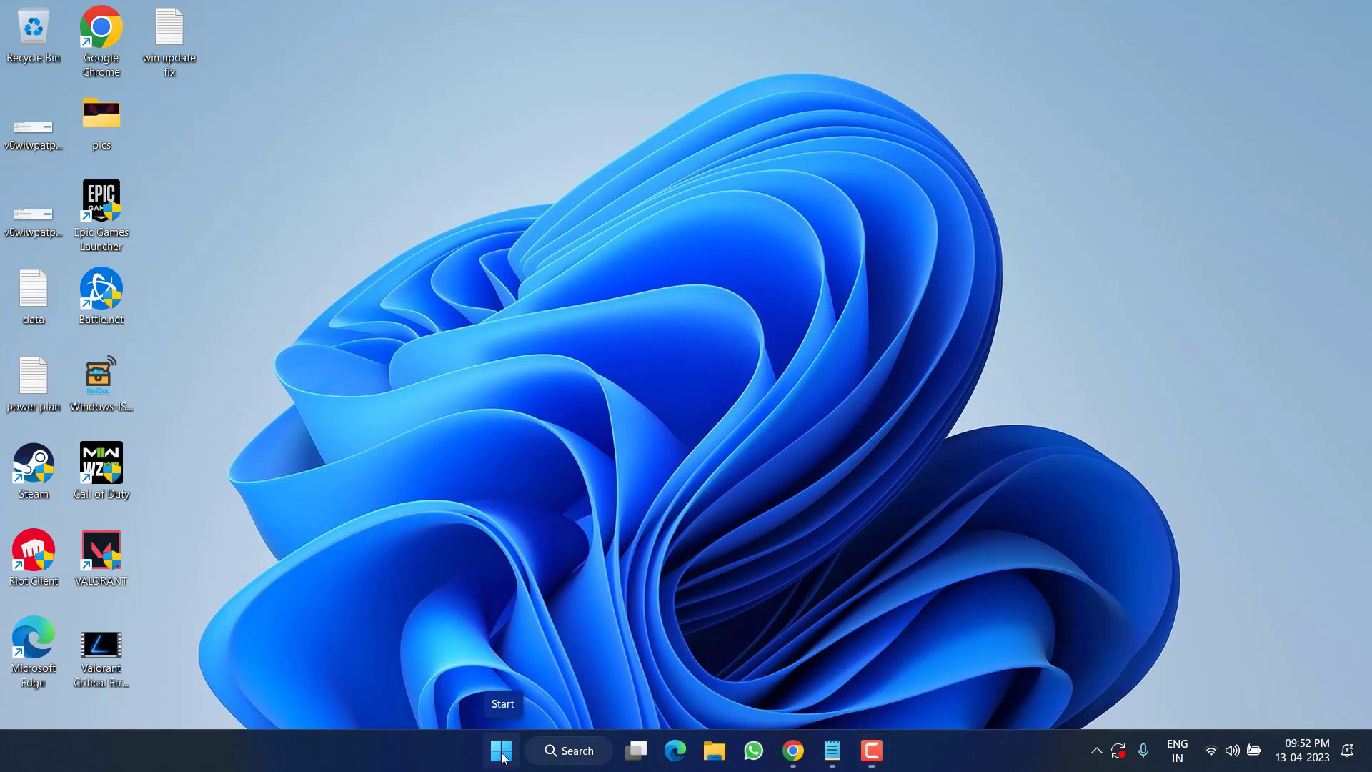
Launch the Registry Editor from the Run dialog with regedit
{"action": "key", "text": "Win+r"}
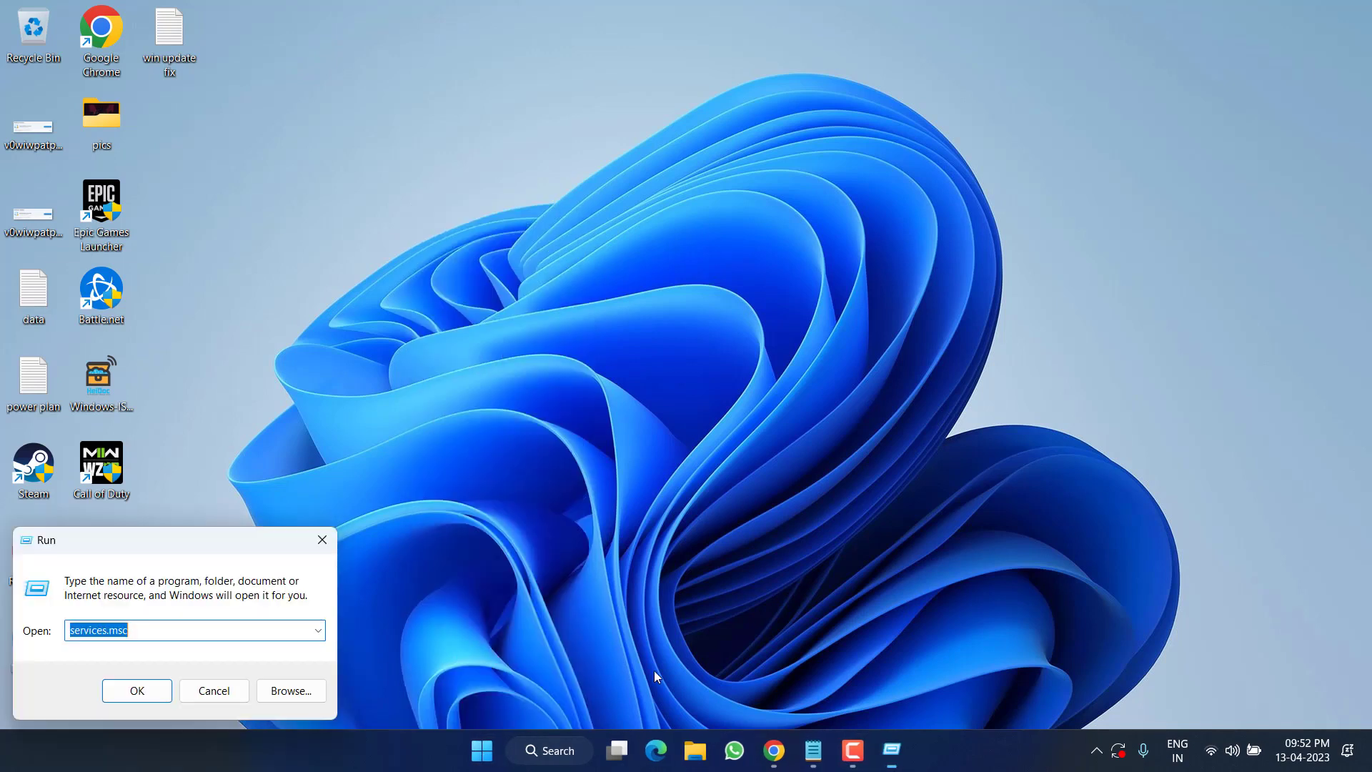
{"action": "type", "text": "reg"}
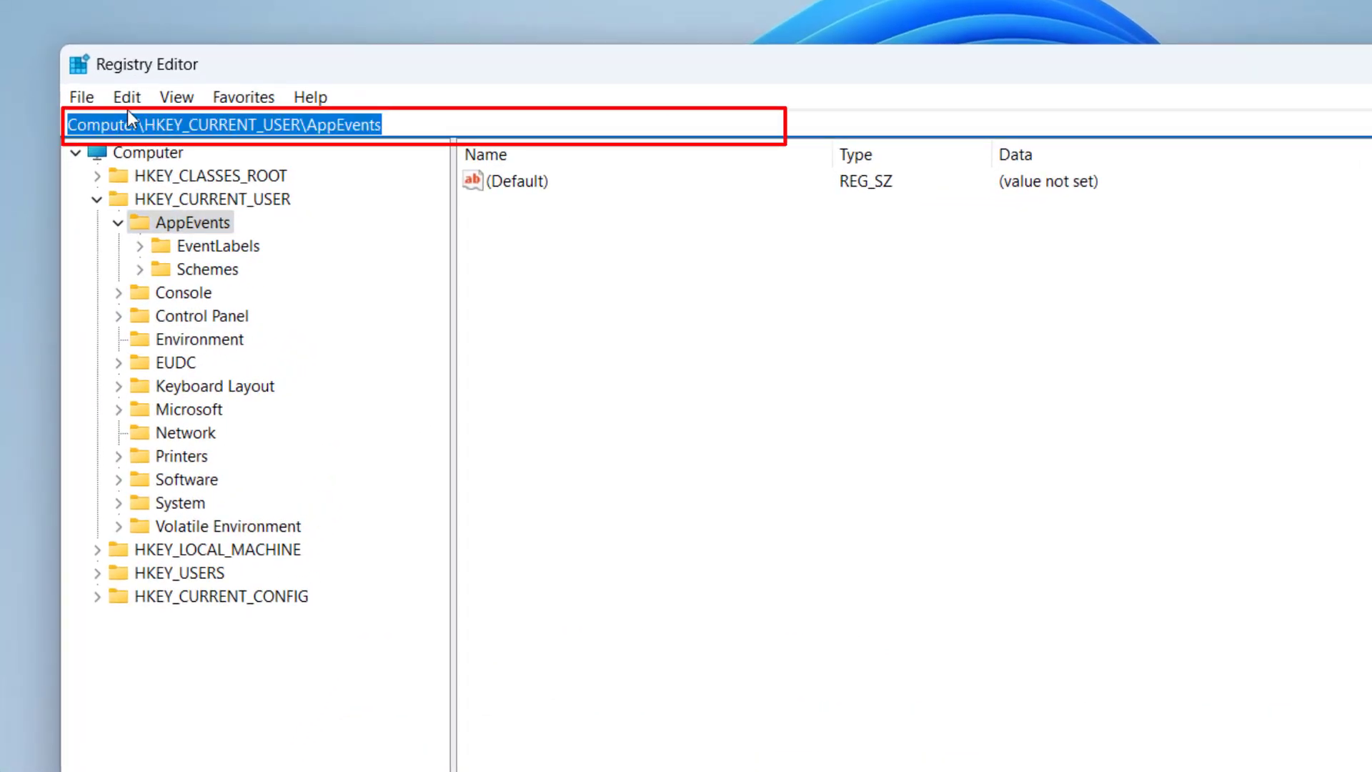
Navigate to HKLM\SOFTWARE\Microsoft\Windows\CurrentVersion\DriverSearching and set SearchOrderConfig value data to 0
{"action": "type", "text": "Computer\\HKEY_LOCAL_MACHINE\\SOFTWARE\\Microsoft\\Windows\\CurrentVersion\\DriverSearching"}
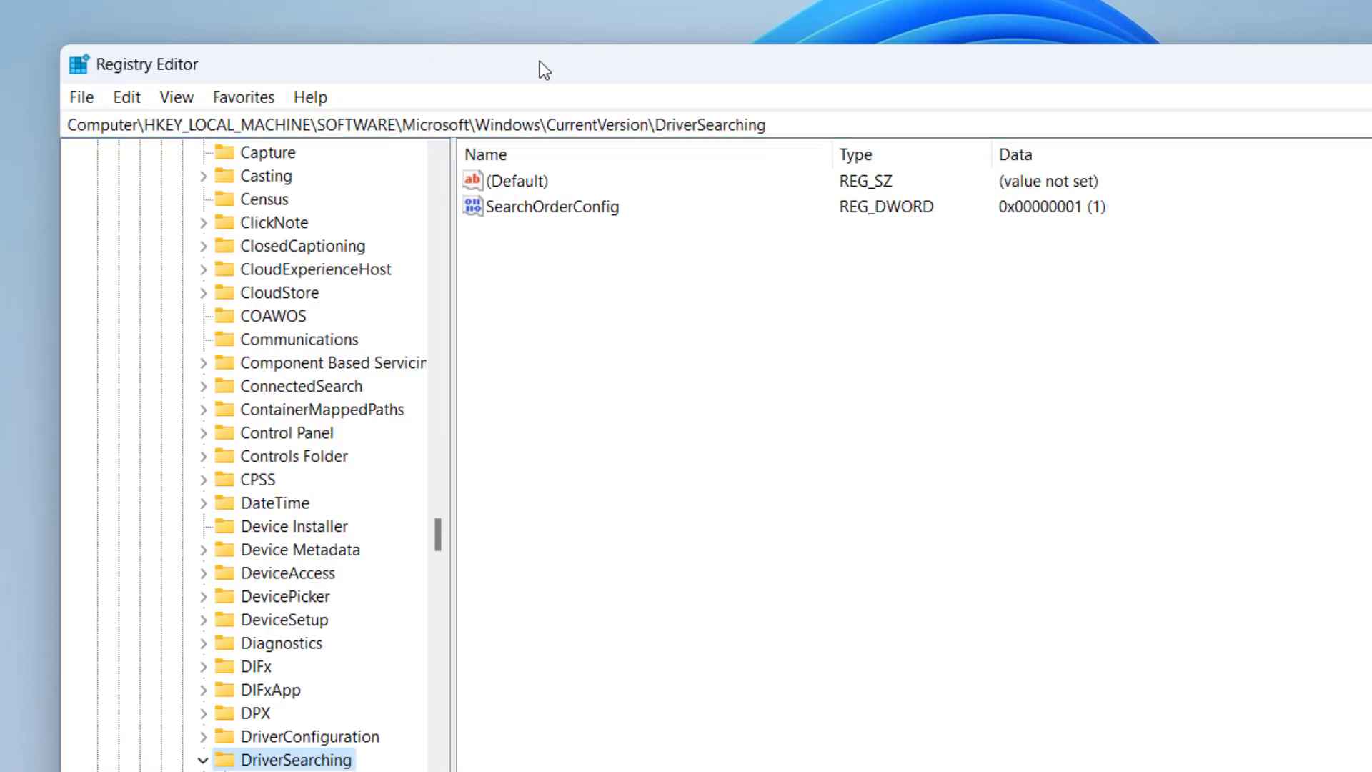
{"action": "left_click", "coordinate": [553, 205]}
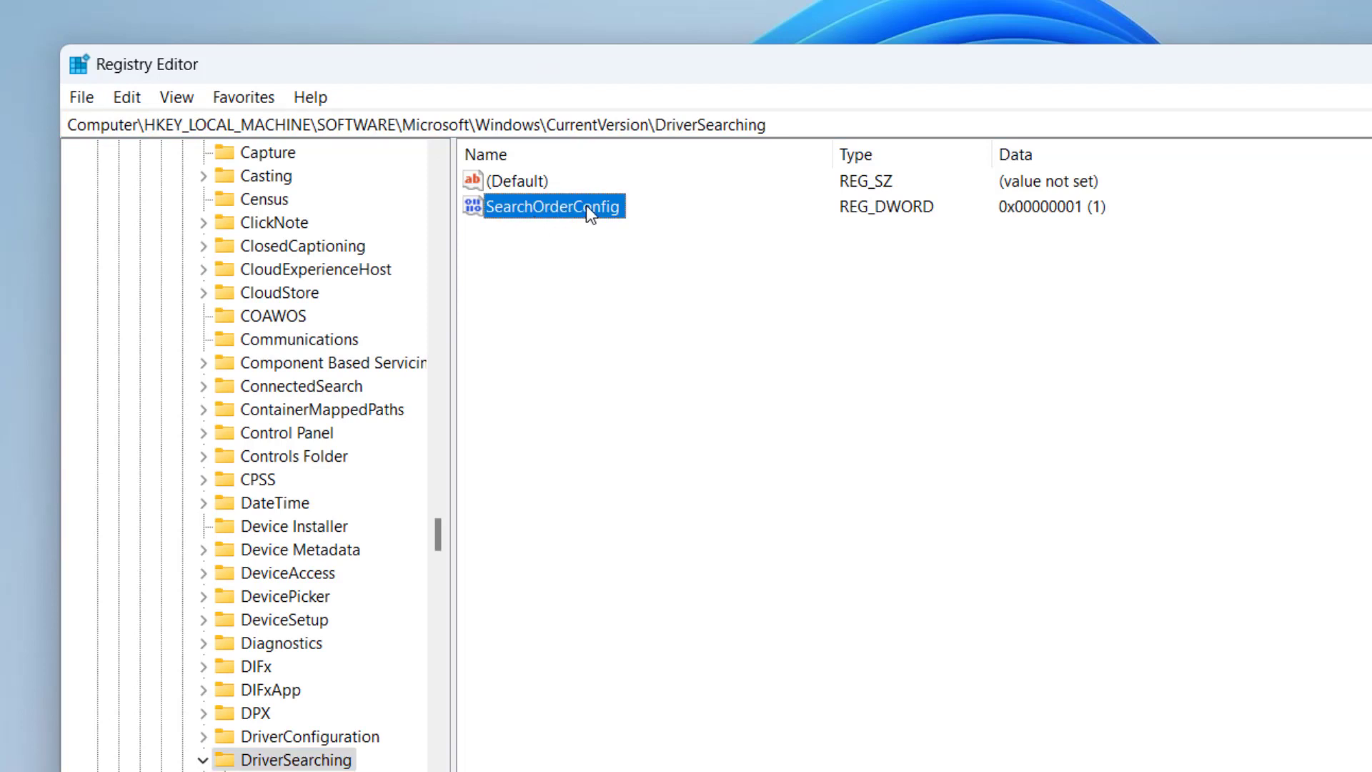
{"action": "double_click", "coordinate": [552, 206]}
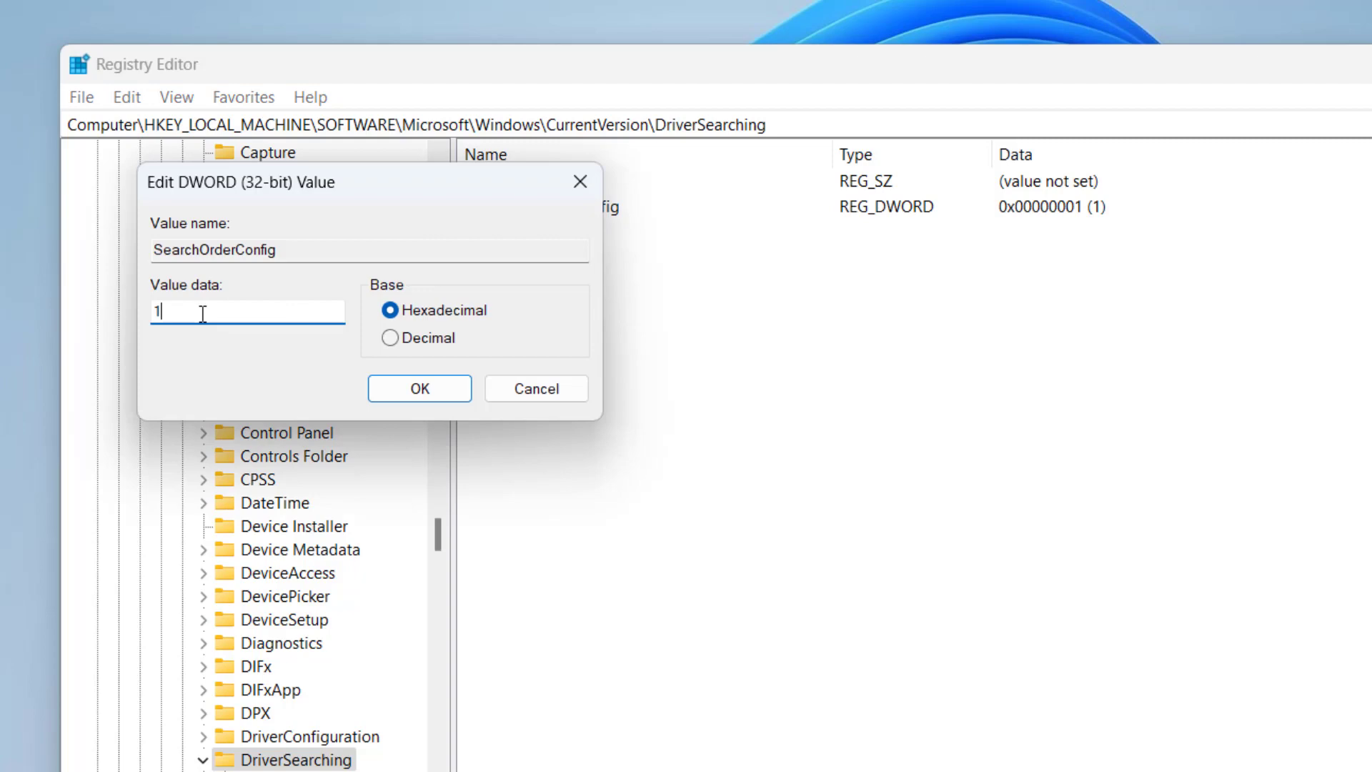
{"action": "type", "text": "0"}
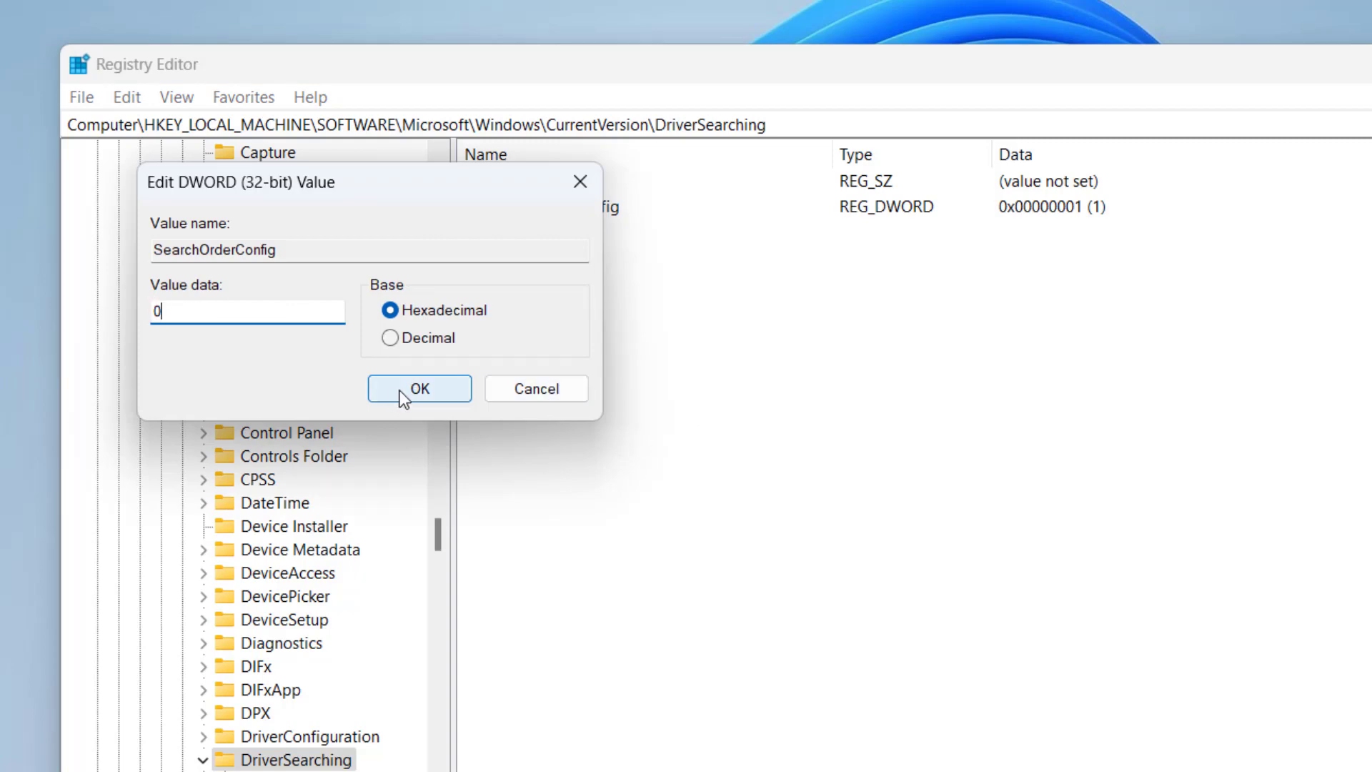
{"action": "left_click", "coordinate": [419, 388]}
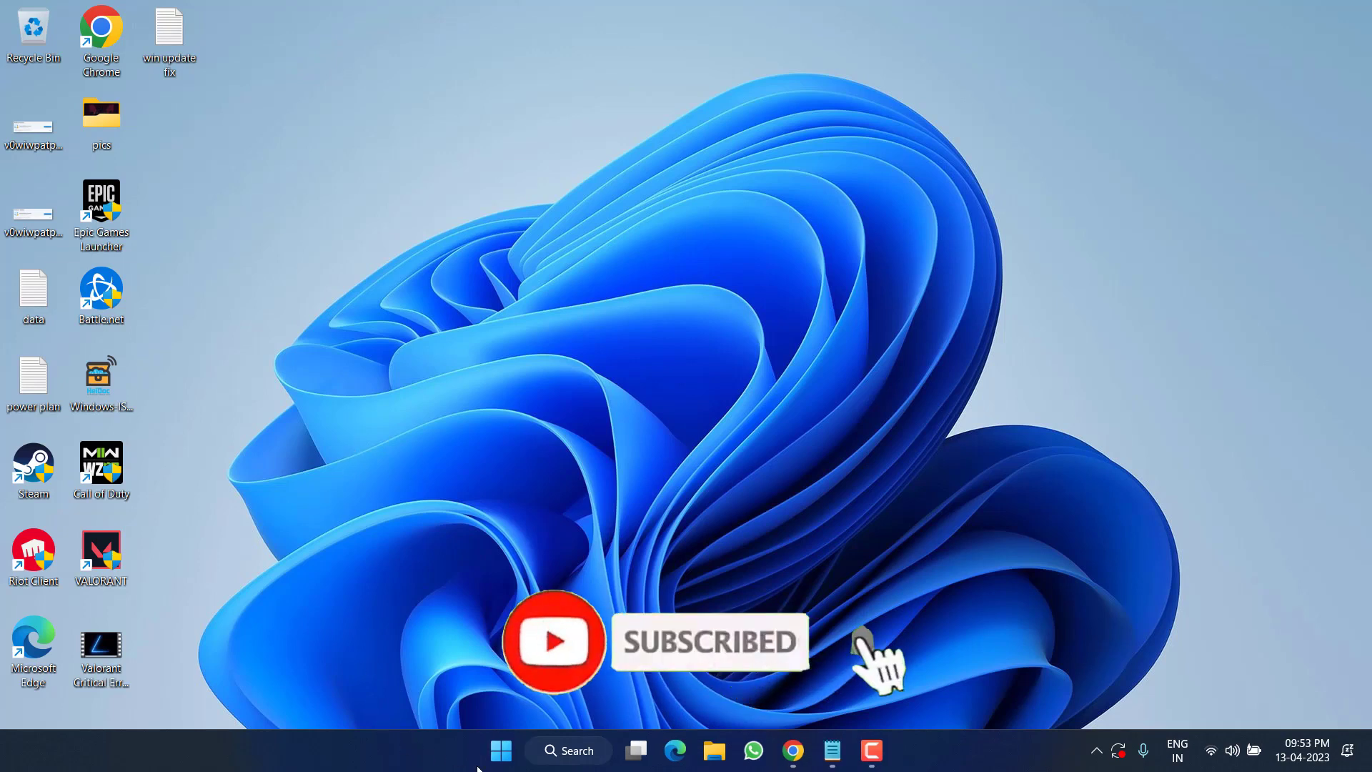
Launch System Properties via the Start menu's Run dialog with sysdm.cpl
{"action": "right_click", "coordinate": [500, 750]}
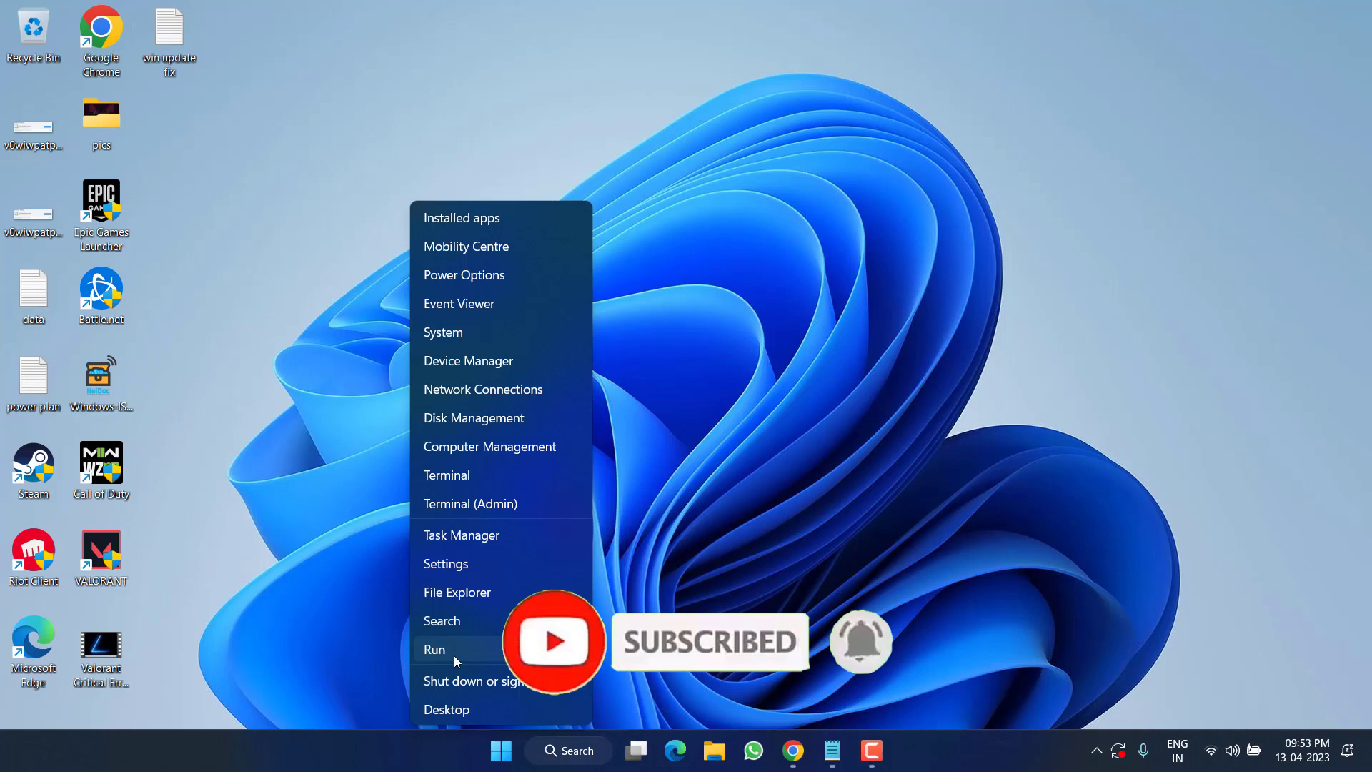
{"action": "left_click", "coordinate": [434, 650]}
{"action": "type", "text": "sysdm.cpl"}
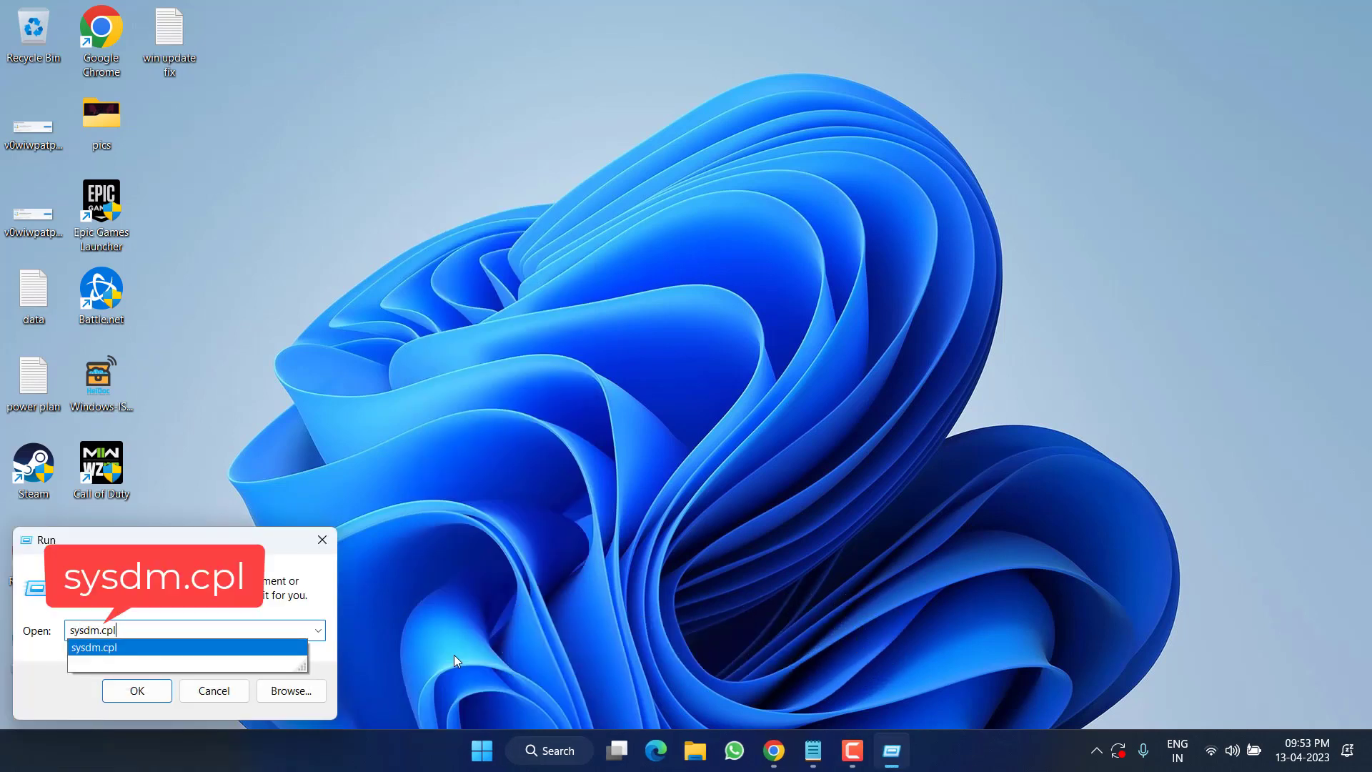
{"action": "left_click", "coordinate": [137, 691]}
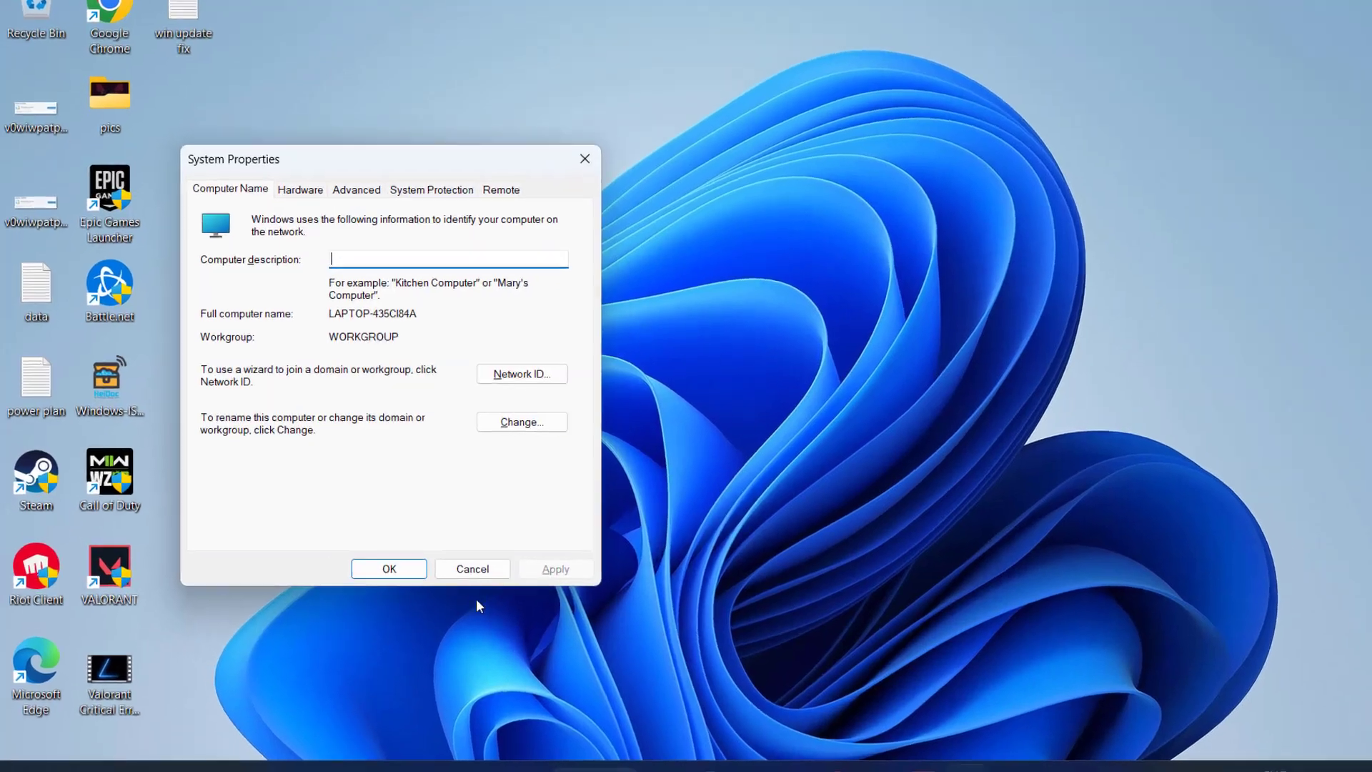
In Hardware > Device Installation Settings choose No for automatic manufacturer app downloads, save, and close
{"action": "left_click", "coordinate": [299, 189]}
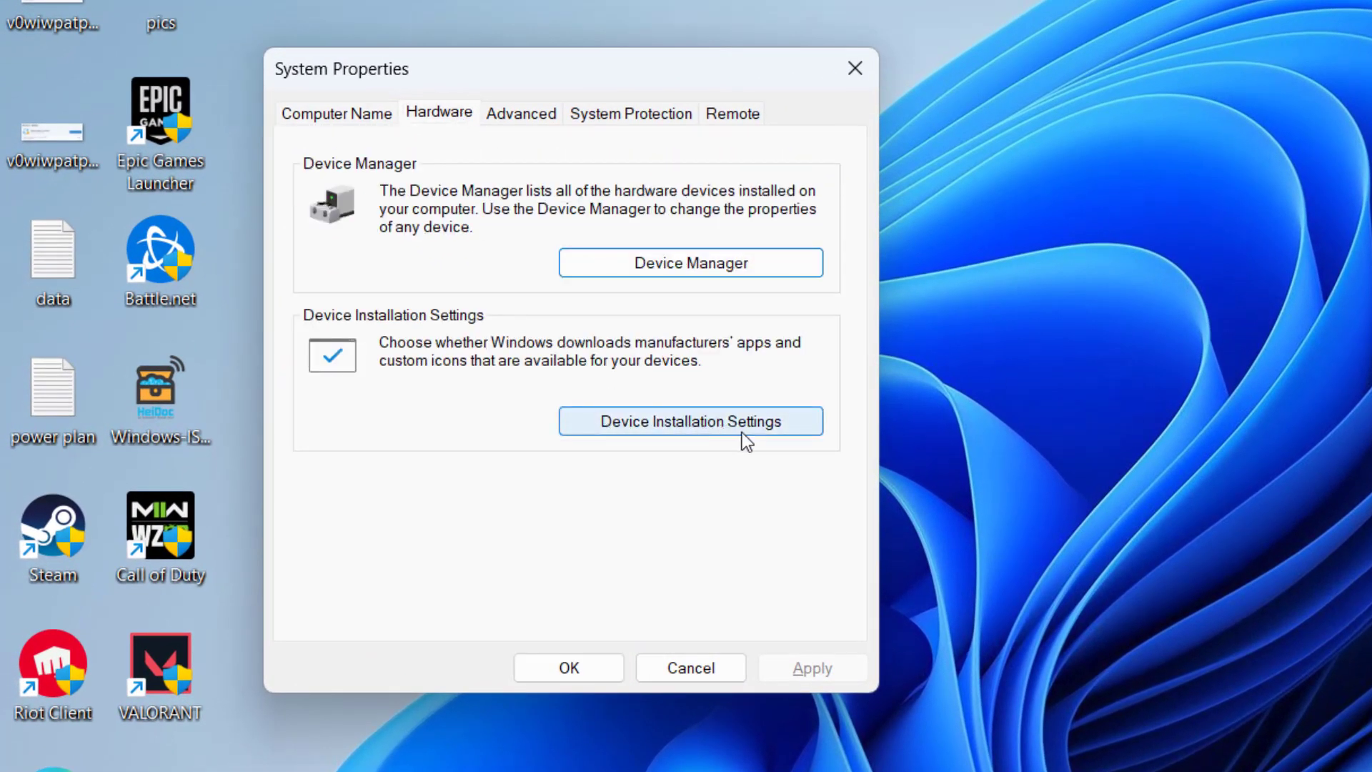
{"action": "left_click", "coordinate": [689, 420]}
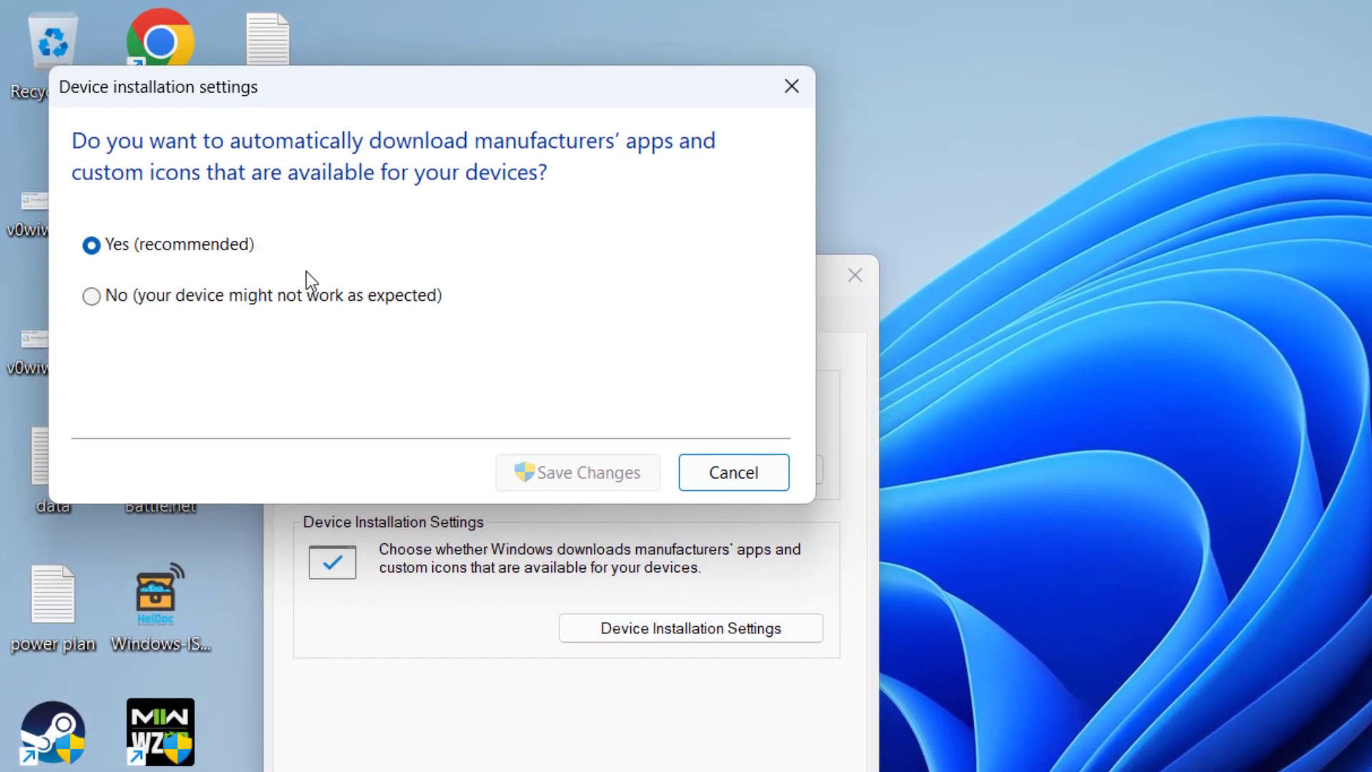
{"action": "left_click", "coordinate": [91, 296]}
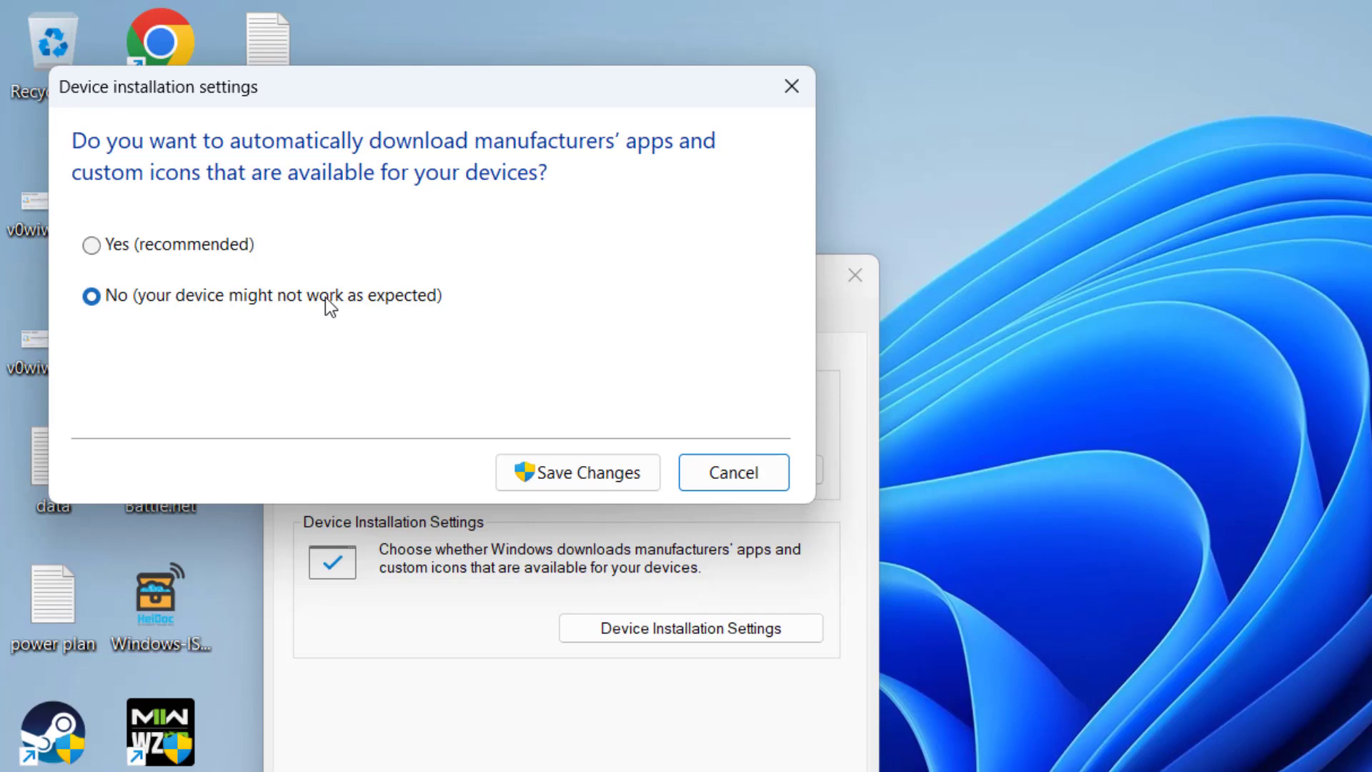
{"action": "mouse_move", "coordinate": [573, 403]}
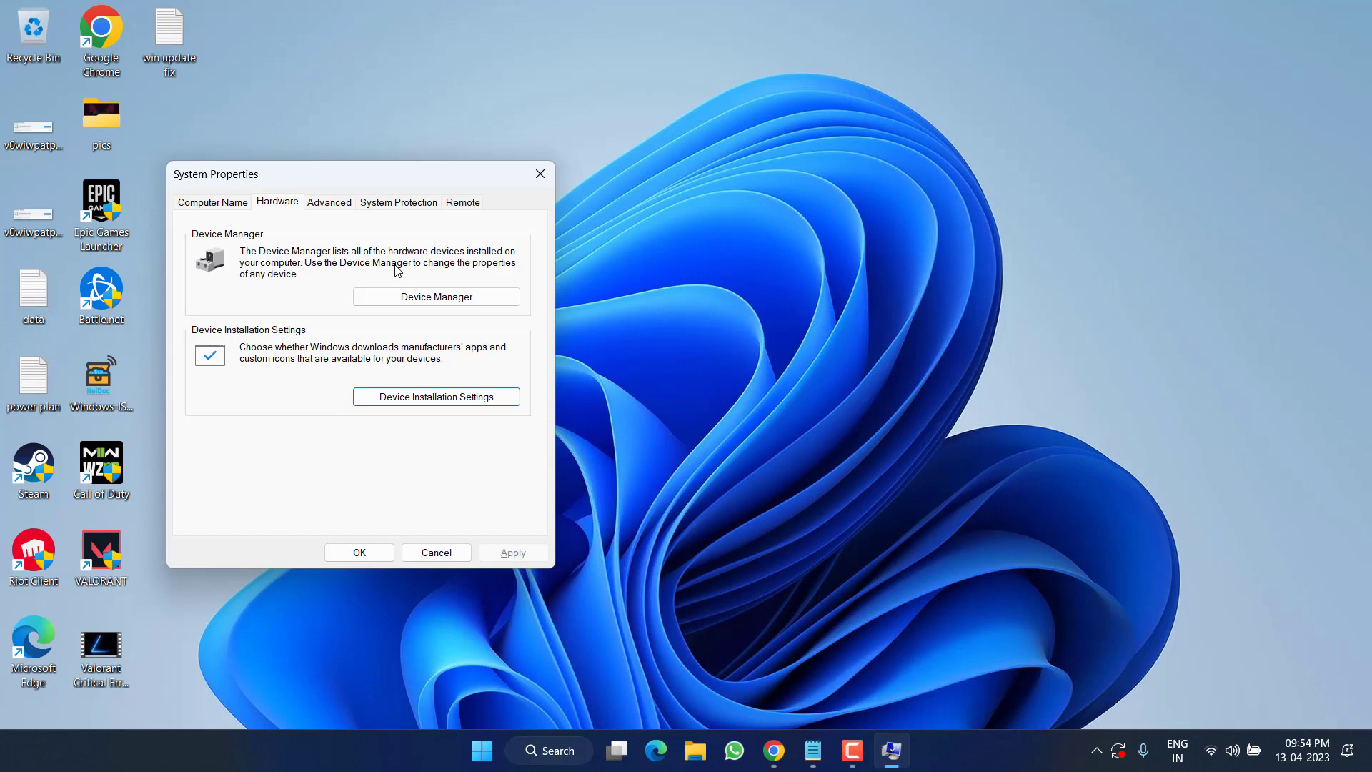
{"action": "mouse_move", "coordinate": [338, 553]}
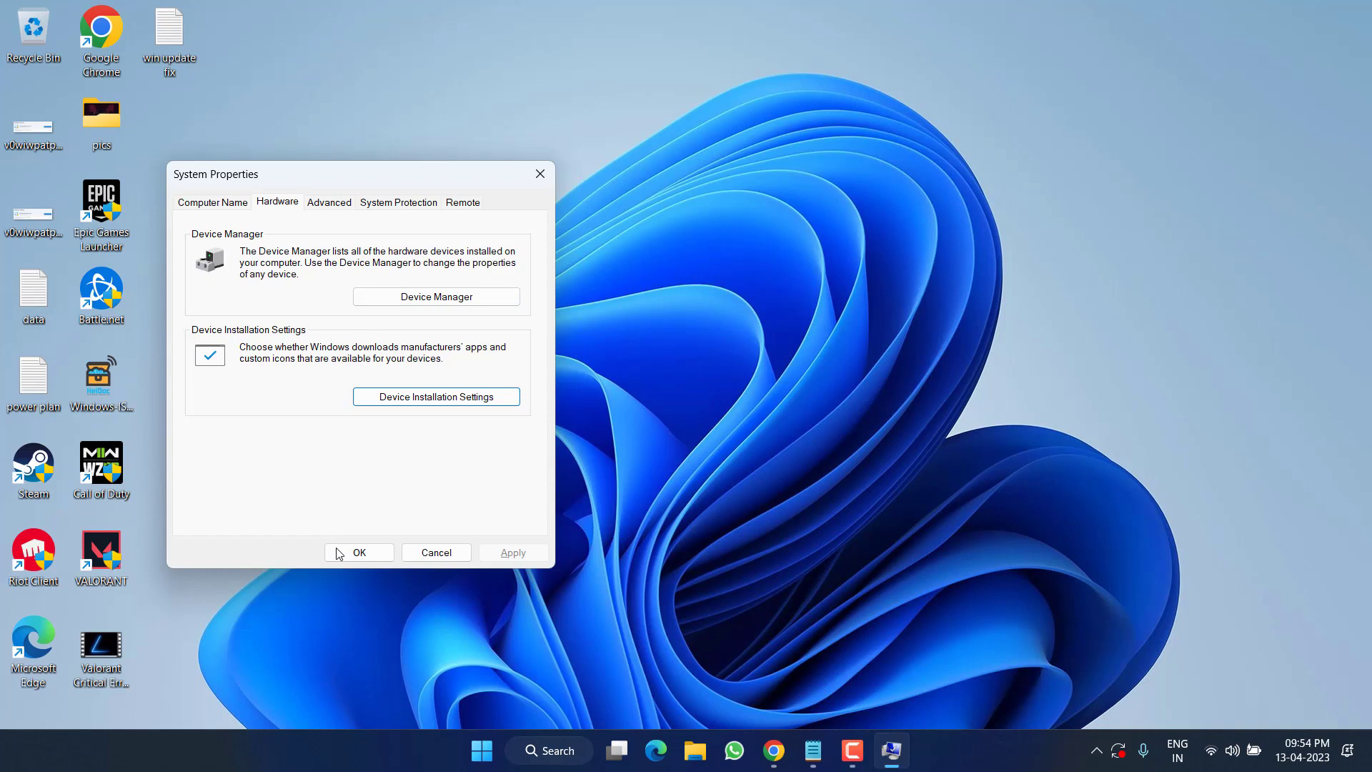
{"action": "left_click", "coordinate": [358, 551]}
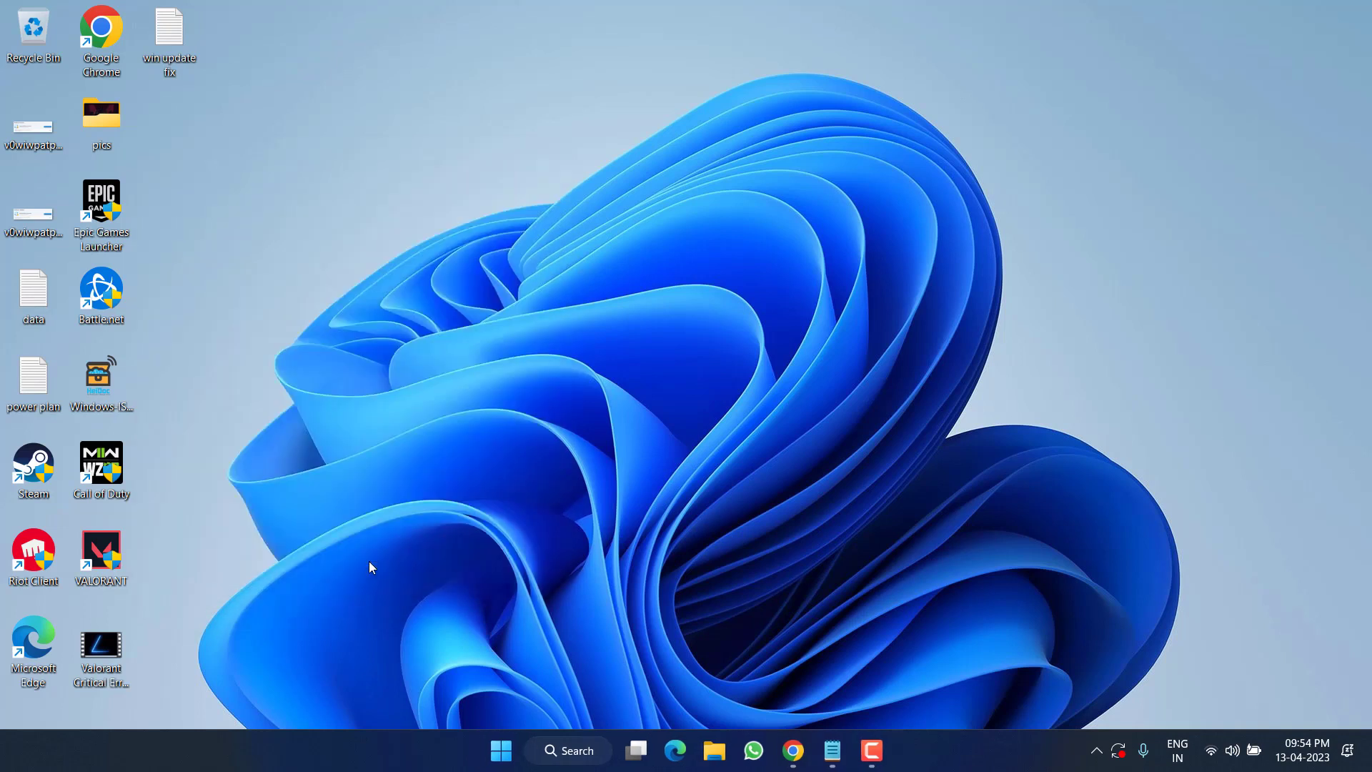
{"action": "mouse_move", "coordinate": [523, 446]}
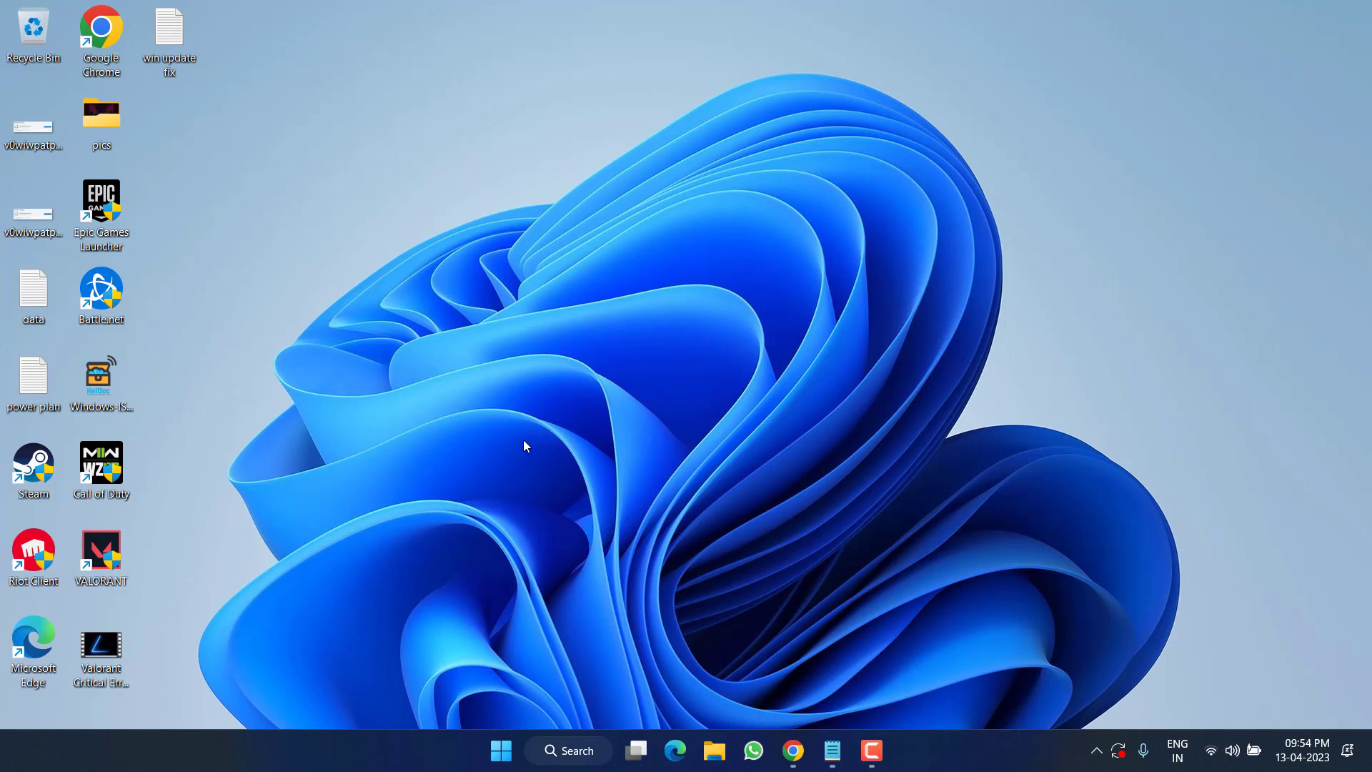
{"action": "mouse_move", "coordinate": [503, 394]}
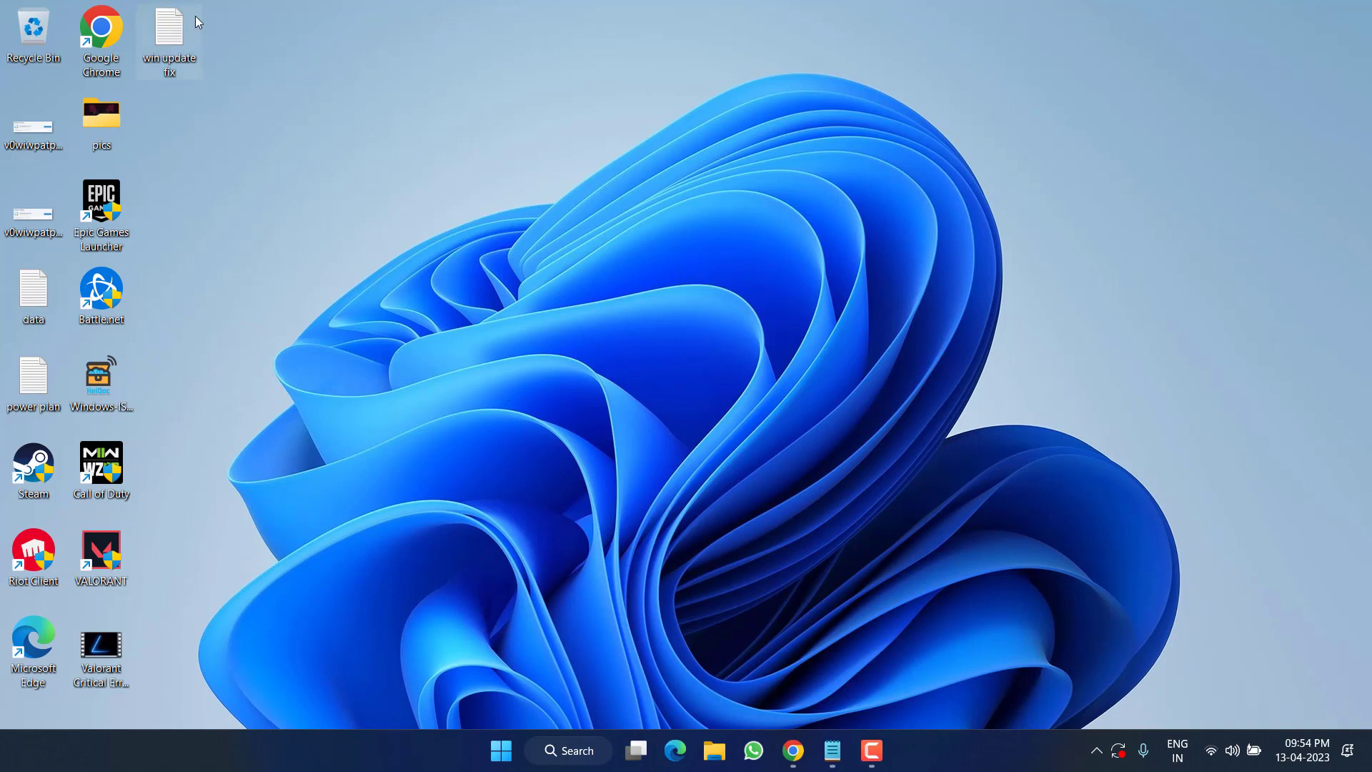
Load the win update fix text file in Notepad and start Save As
{"action": "double_click", "coordinate": [169, 30]}
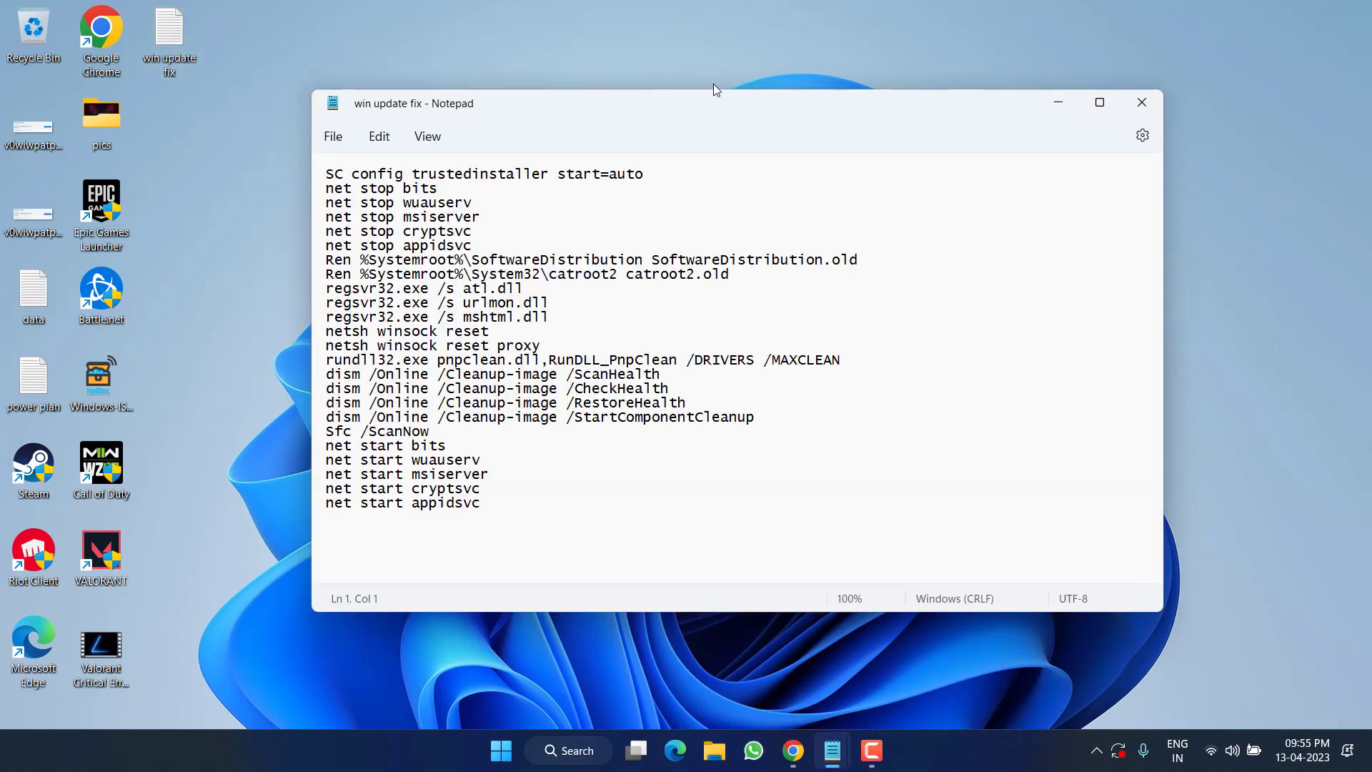
{"action": "mouse_move", "coordinate": [495, 509]}
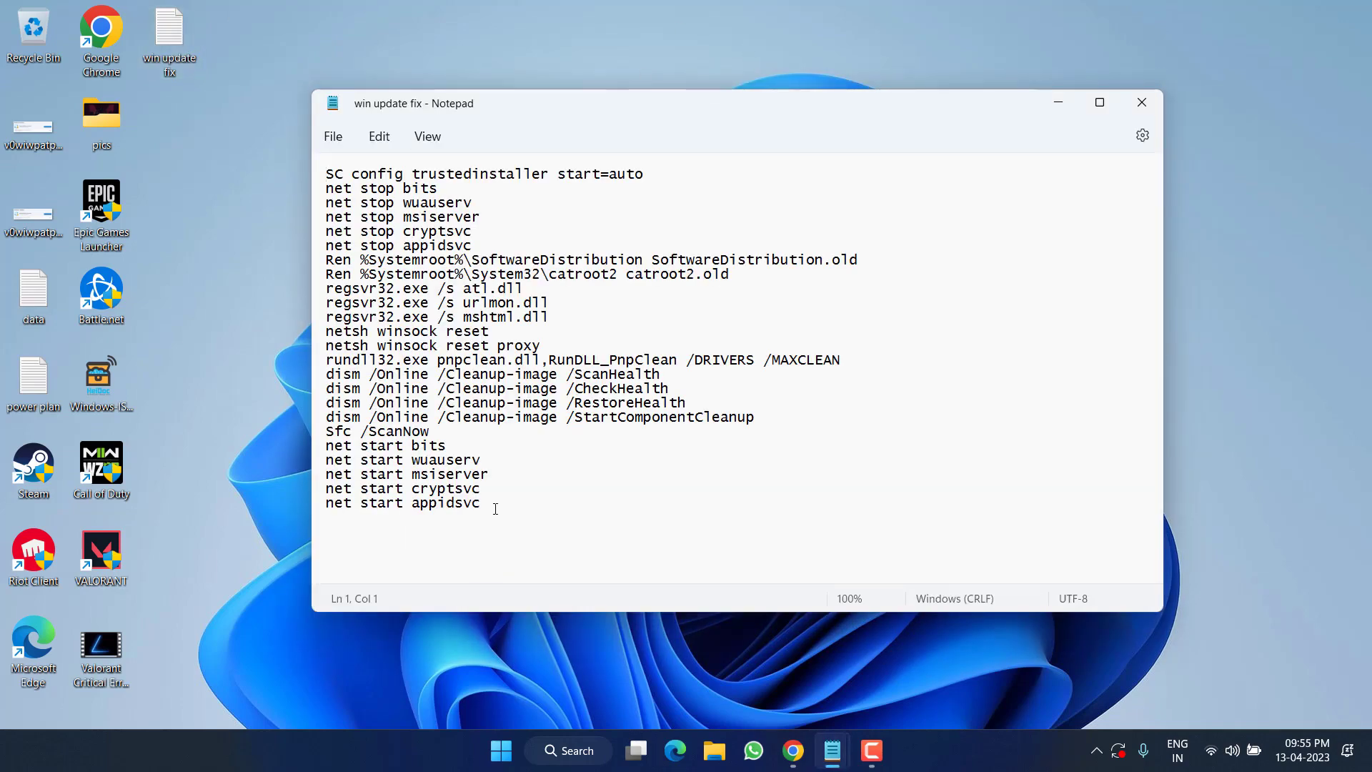
{"action": "key", "text": "ctrl+a"}
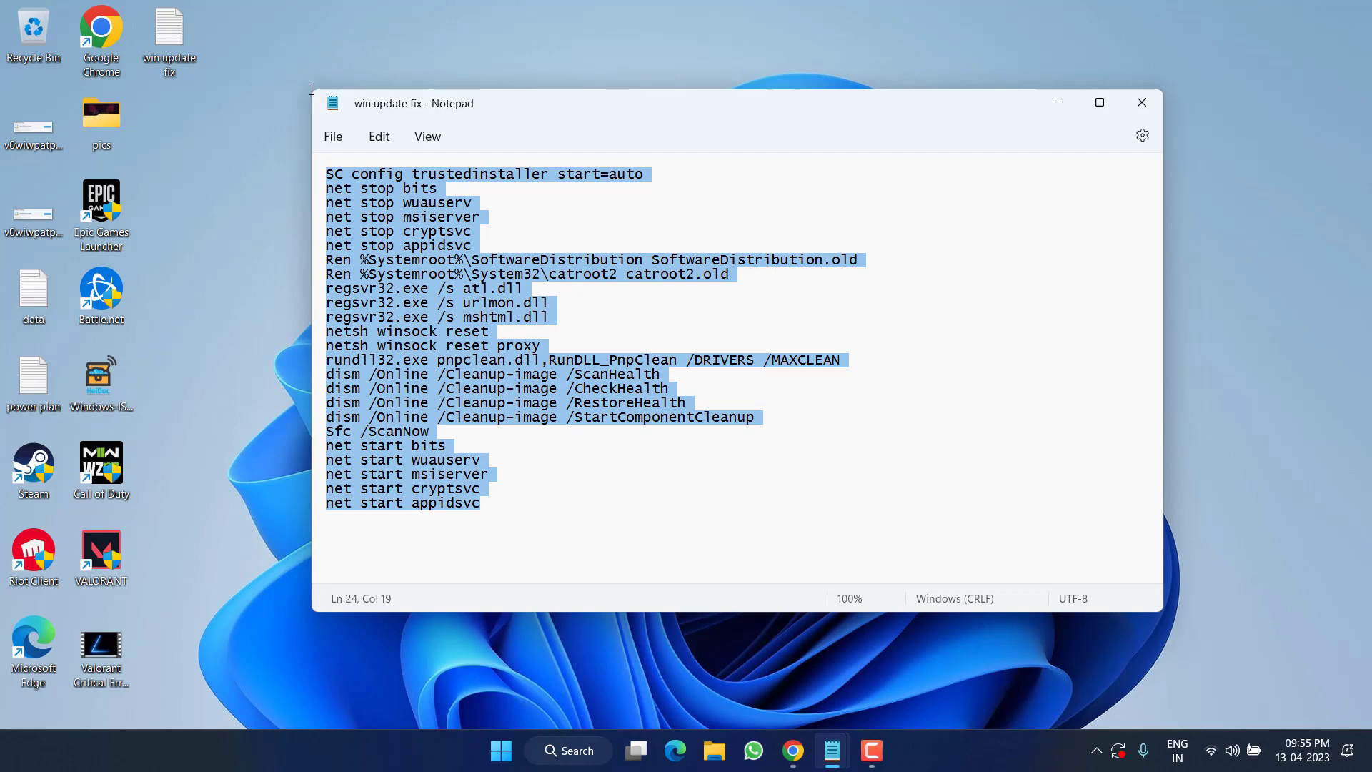
{"action": "left_click", "coordinate": [482, 458]}
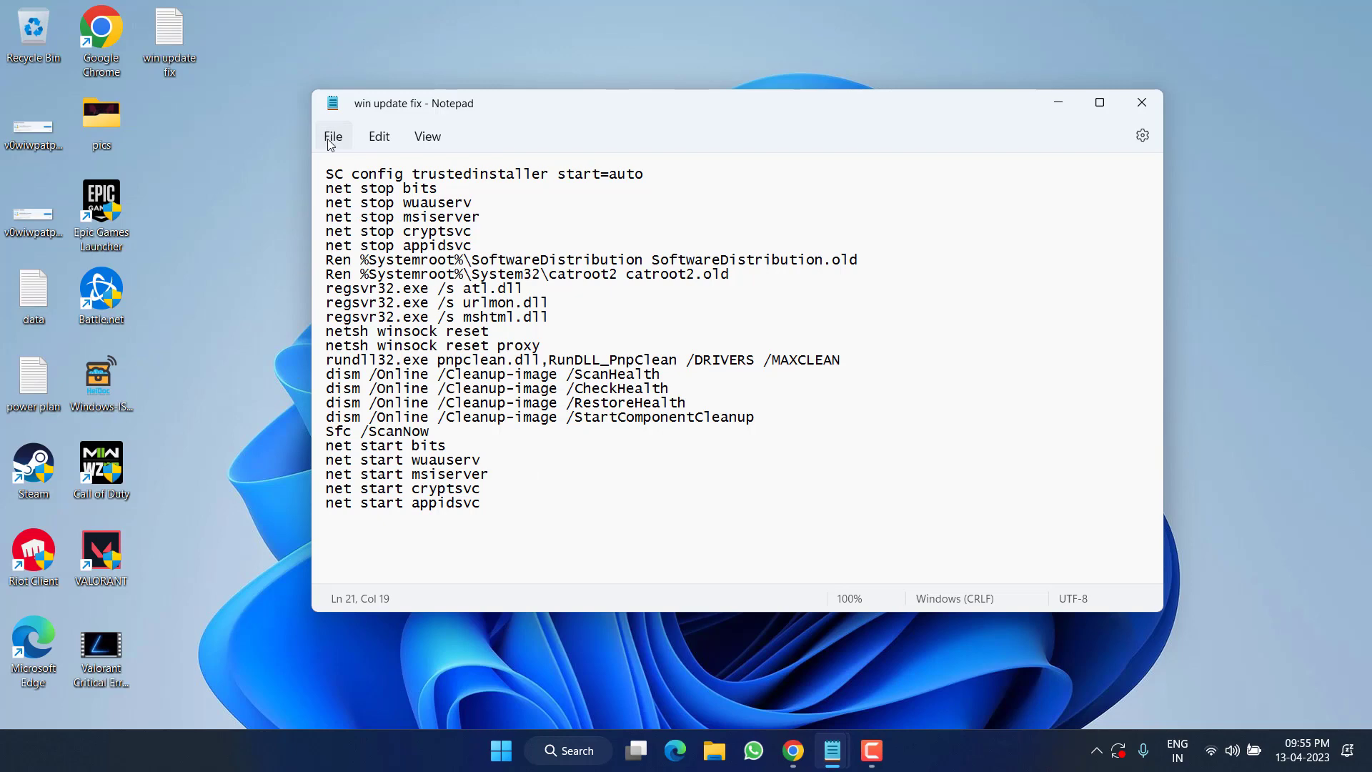
{"action": "left_click", "coordinate": [333, 136]}
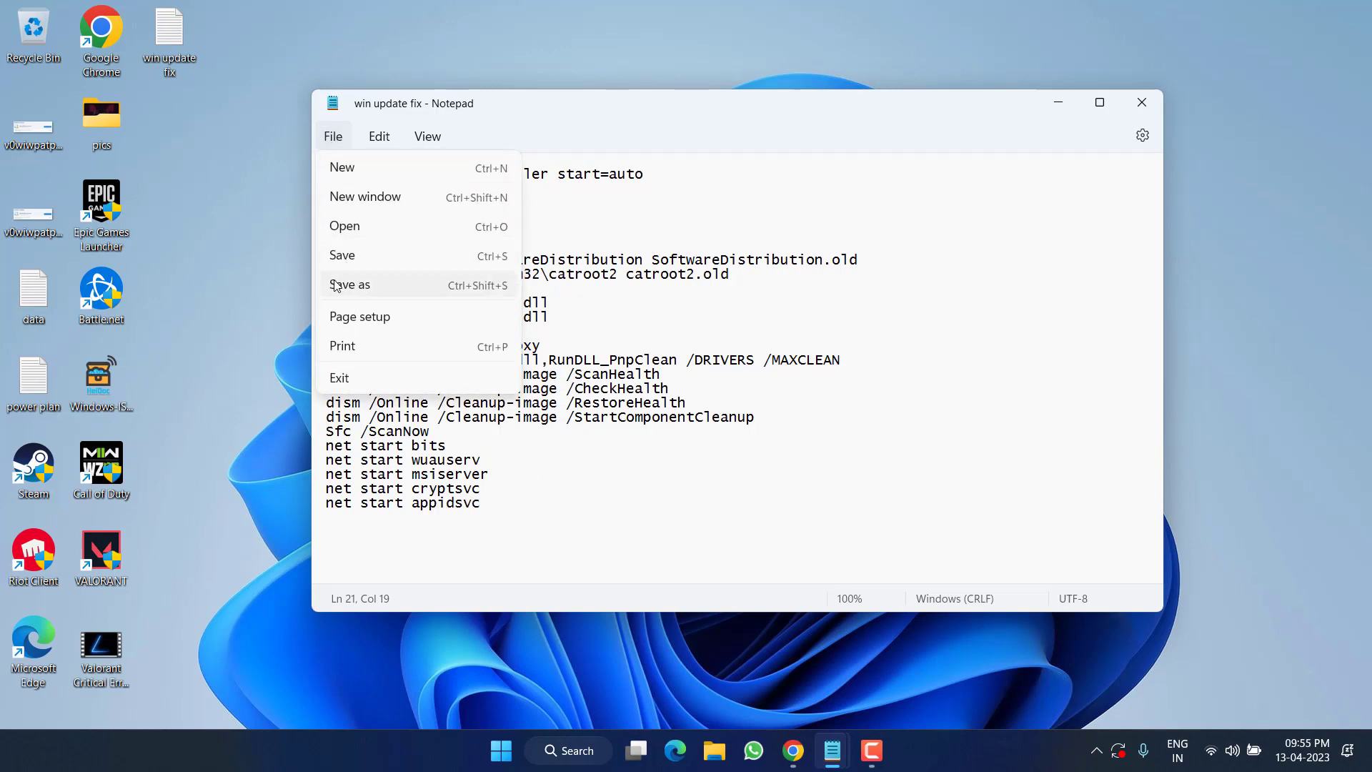
{"action": "left_click", "coordinate": [350, 285]}
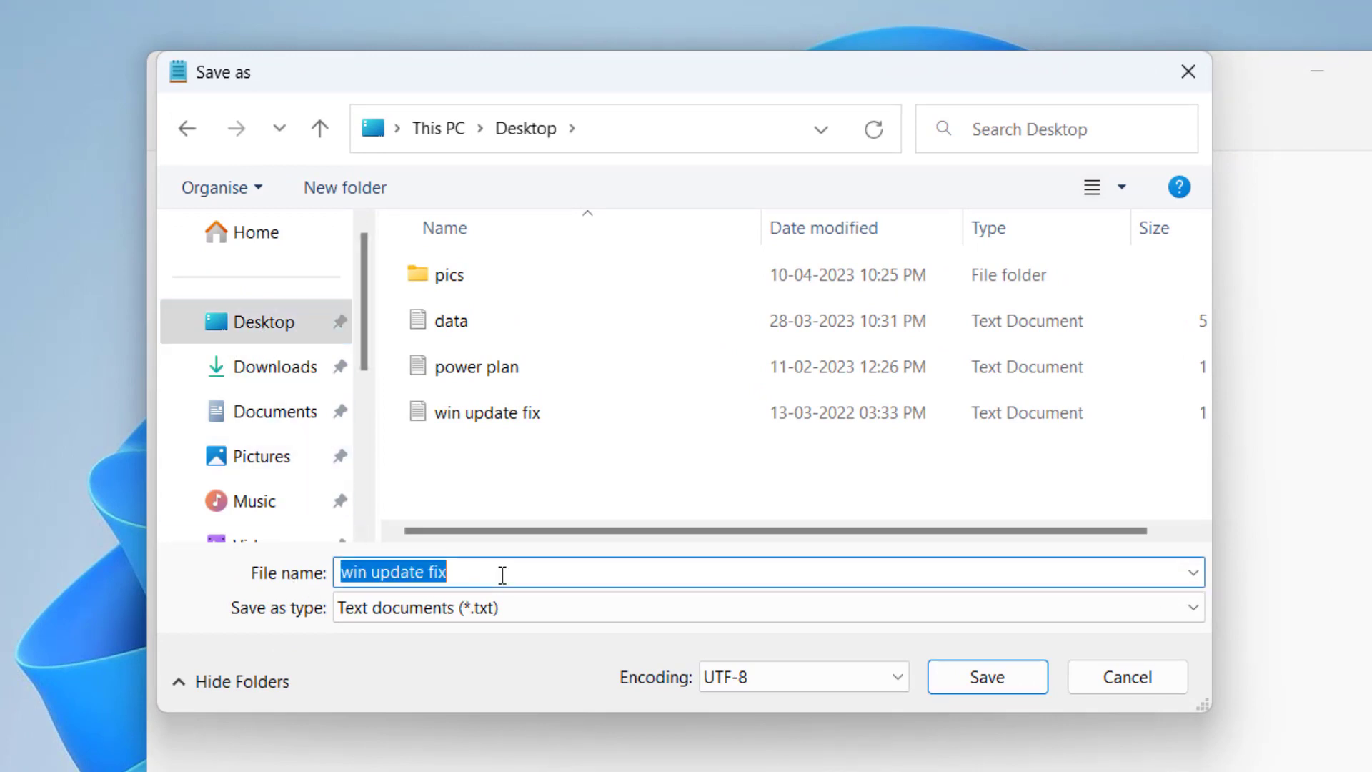
Save the reset commands as winupdate.bat on the Desktop
{"action": "type", "text": "w"}
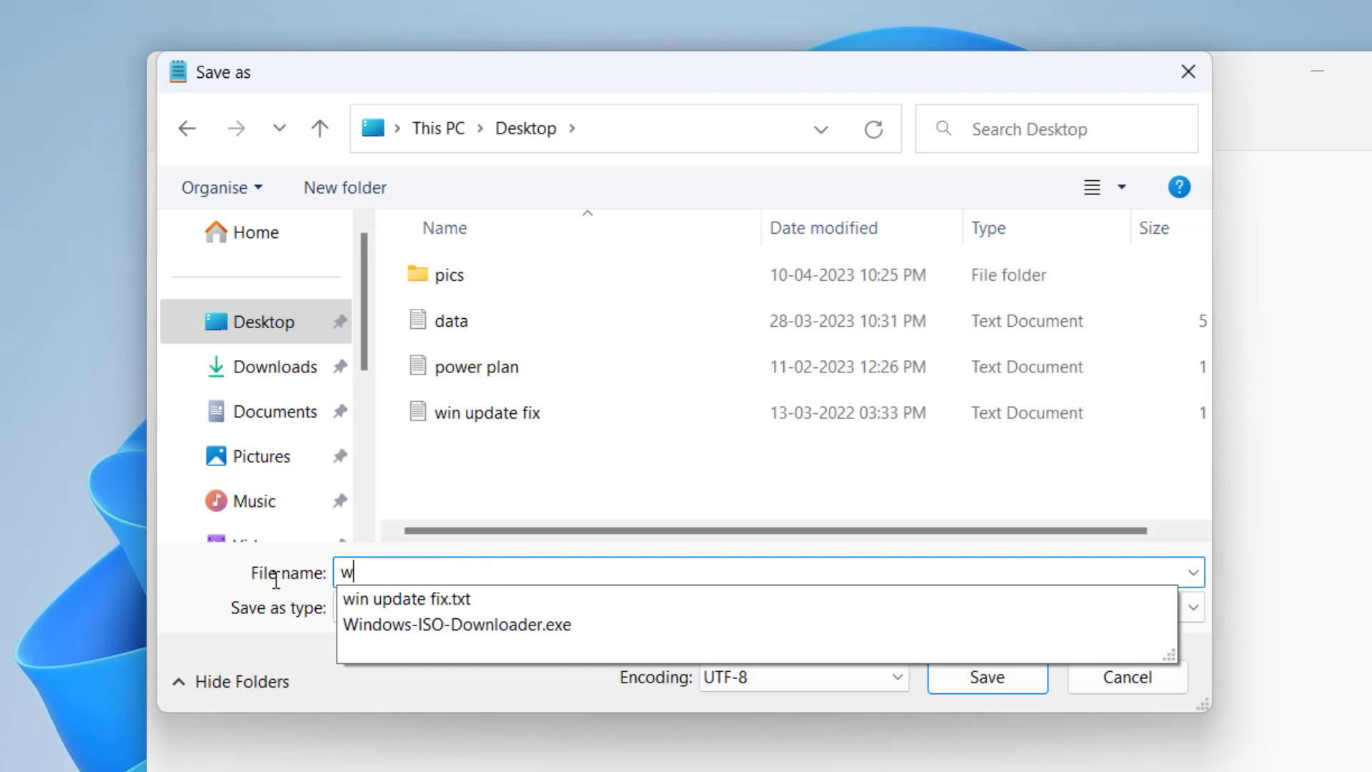
{"action": "type", "text": "inupdate"}
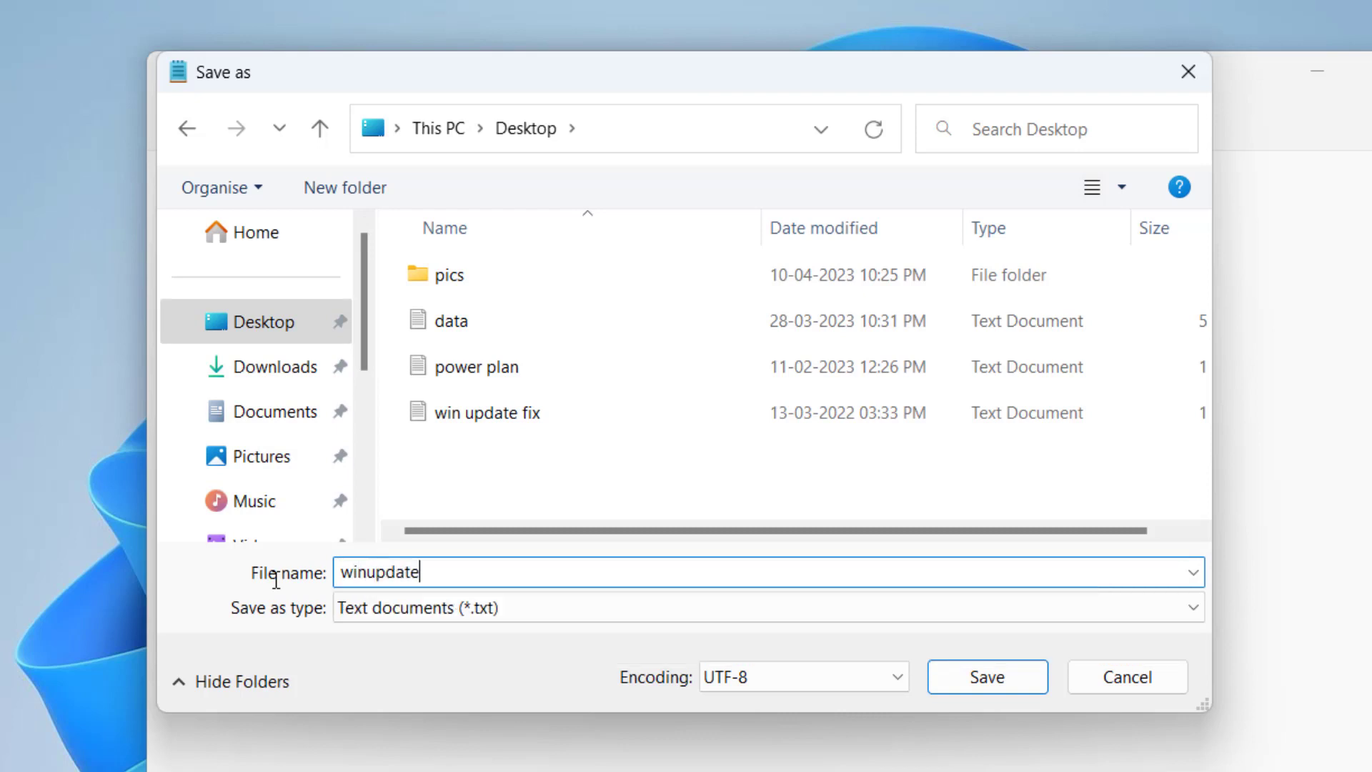
{"action": "type", "text": ".bat"}
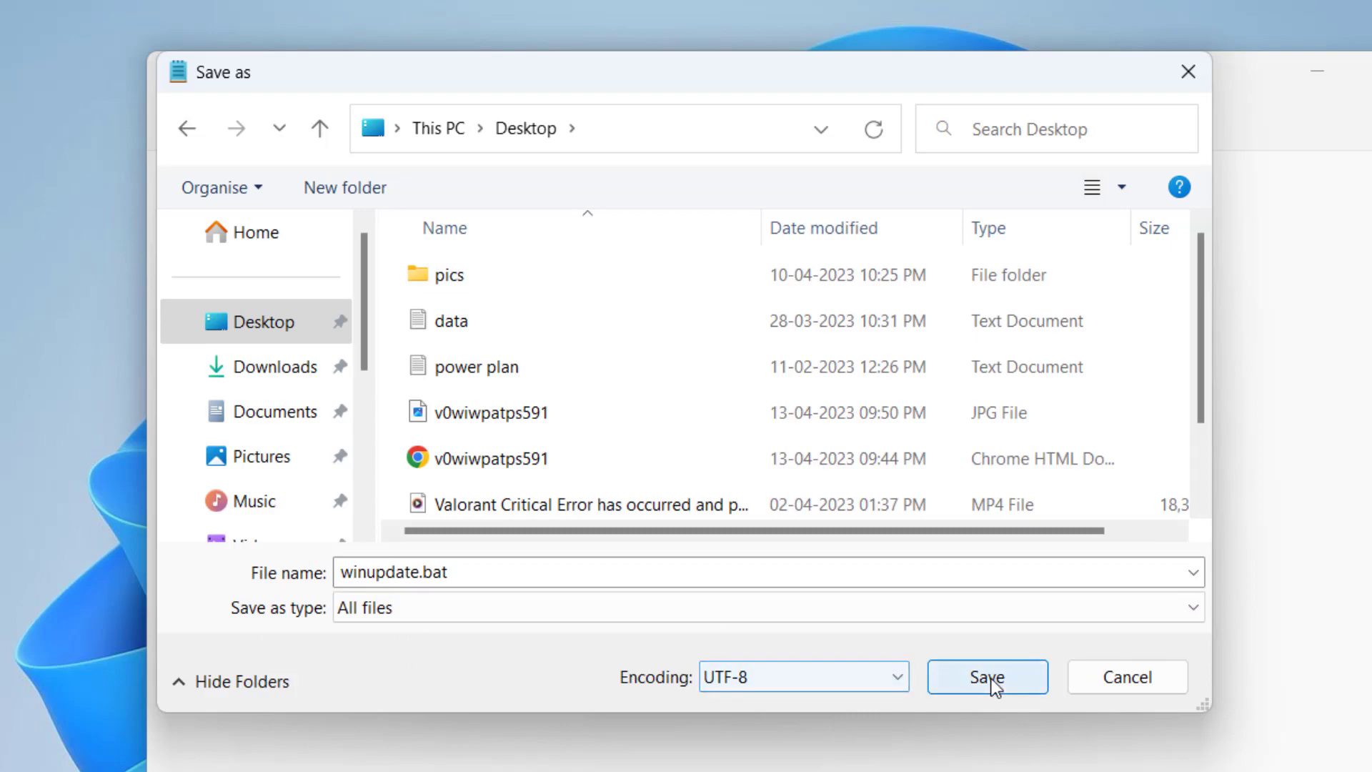
{"action": "left_click", "coordinate": [986, 676]}
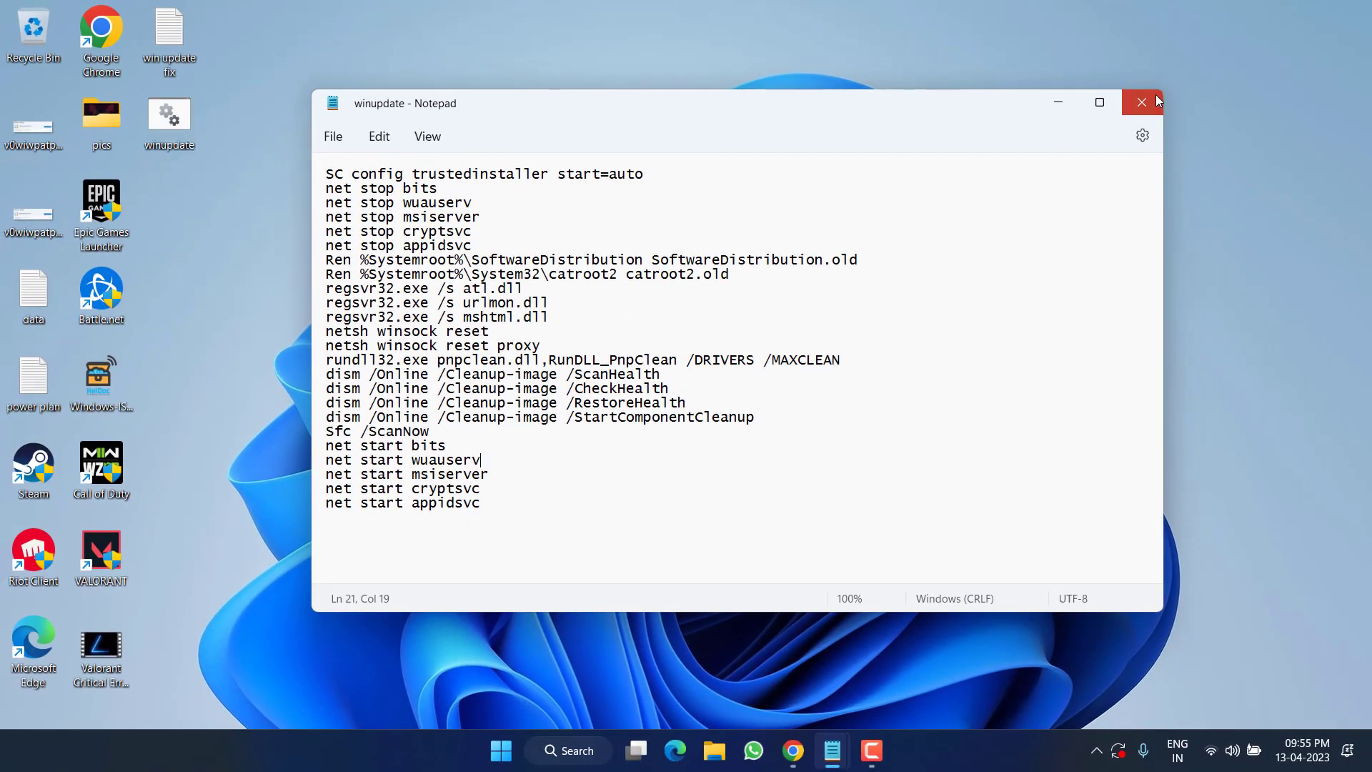
Close Notepad and bring up the context menu for winupdate.bat on the desktop
{"action": "left_click", "coordinate": [1141, 103]}
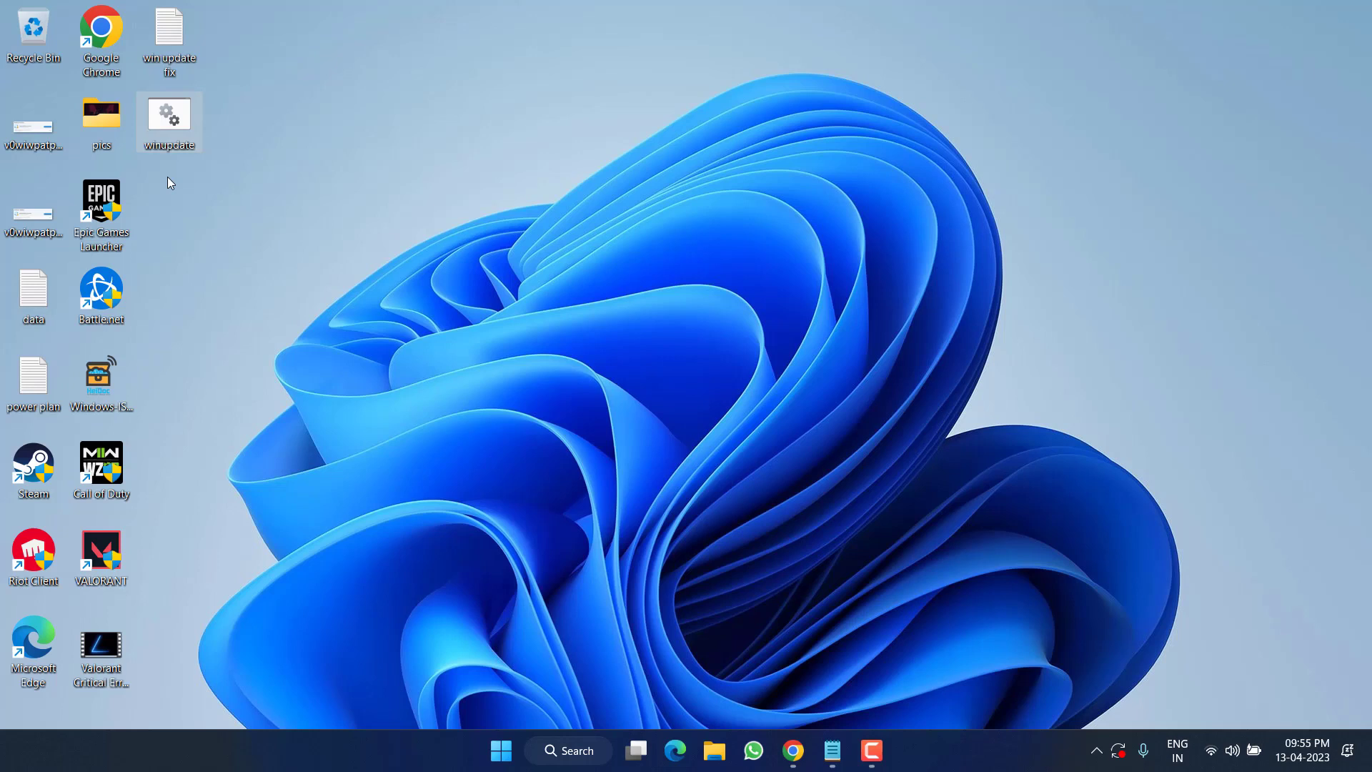
{"action": "mouse_move", "coordinate": [175, 118]}
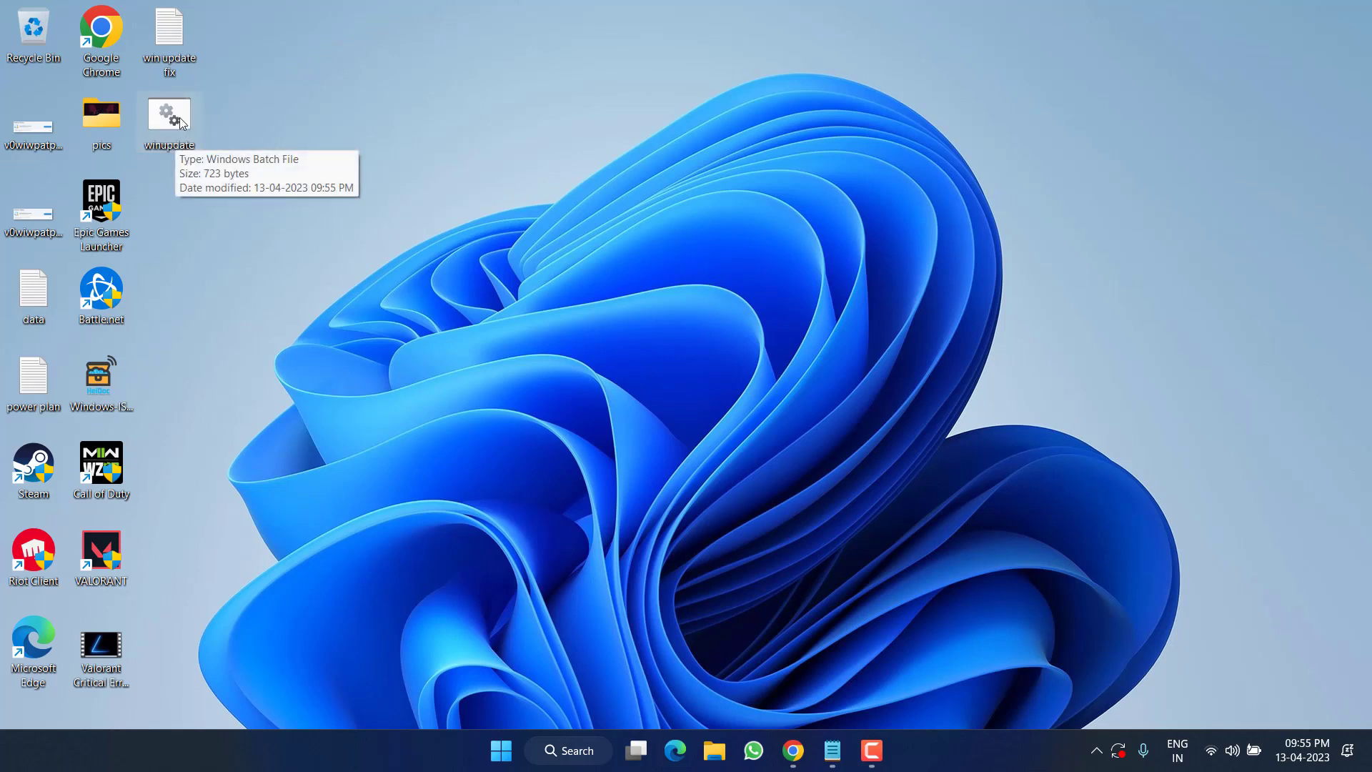
{"action": "right_click", "coordinate": [169, 114]}
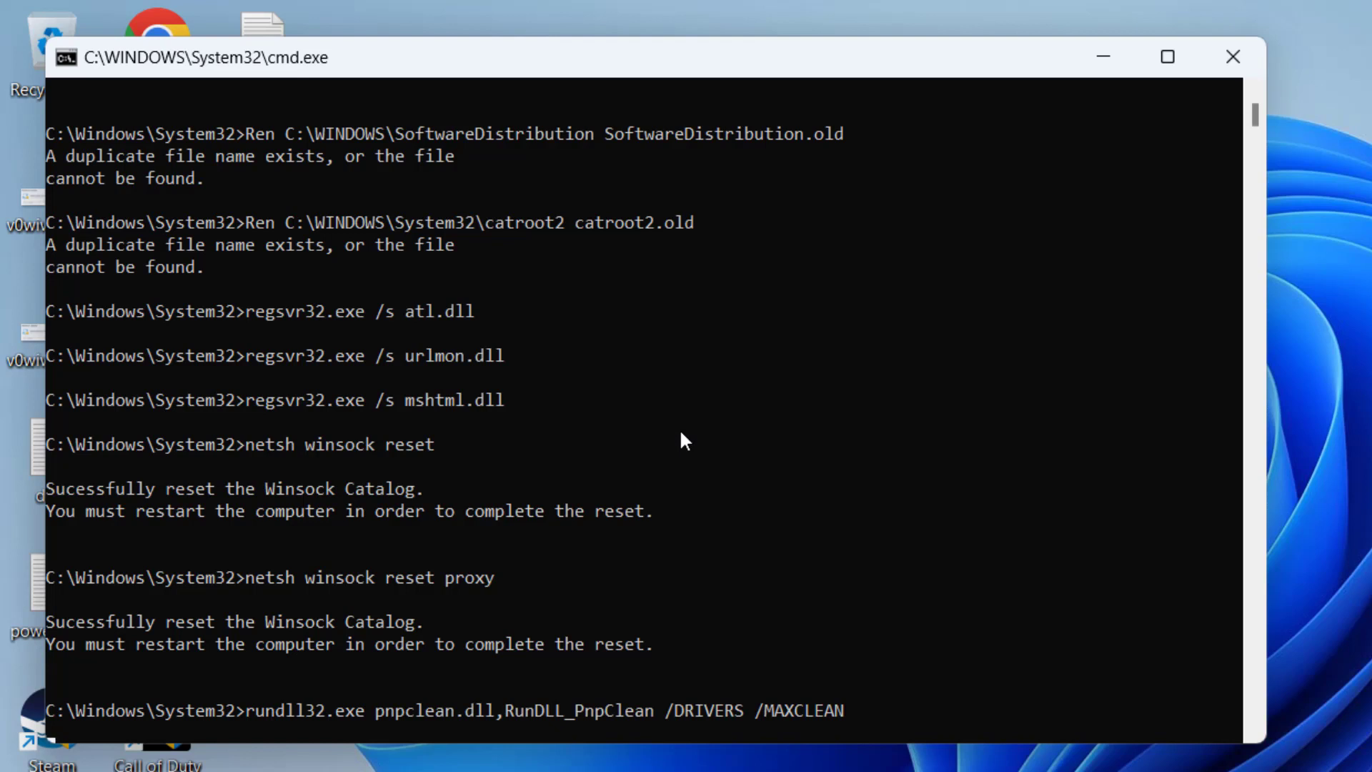
{"action": "mouse_move", "coordinate": [355, 577]}
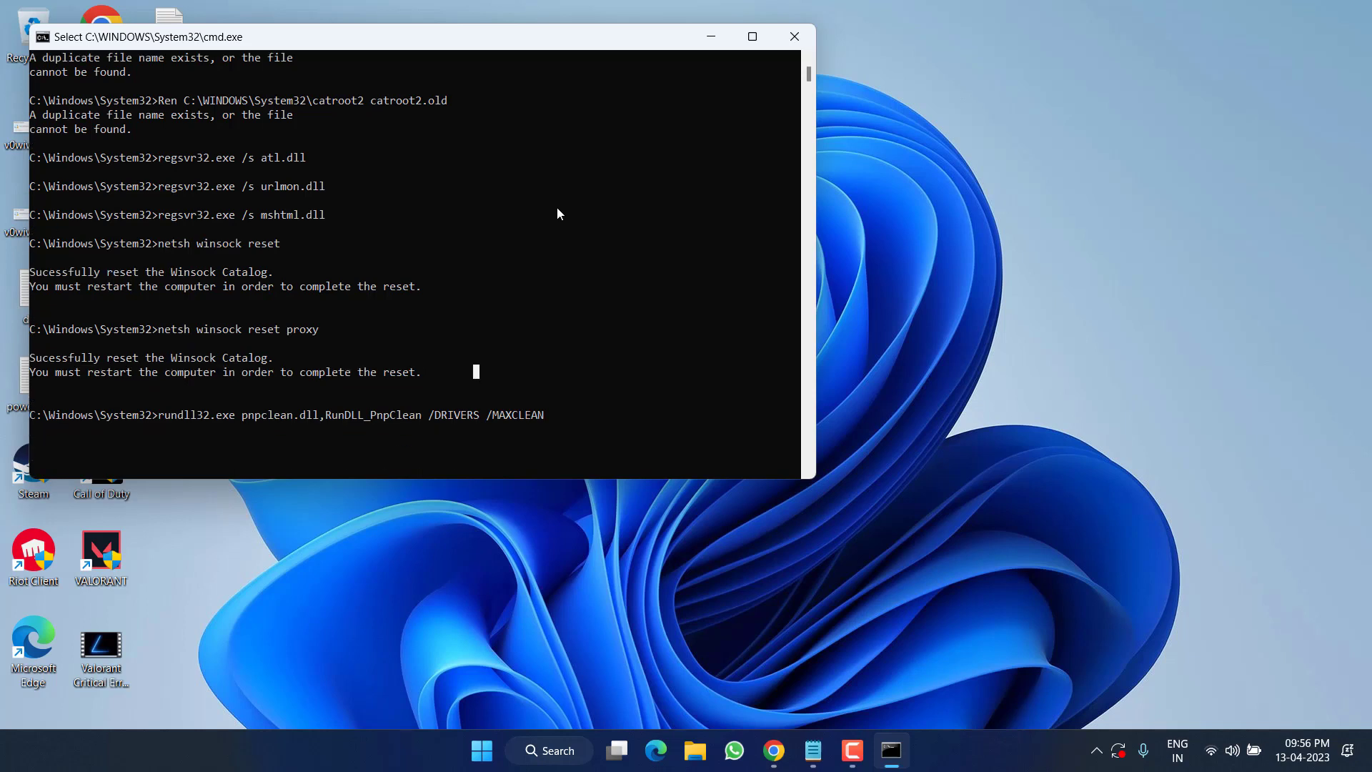
{"action": "mouse_move", "coordinate": [276, 330]}
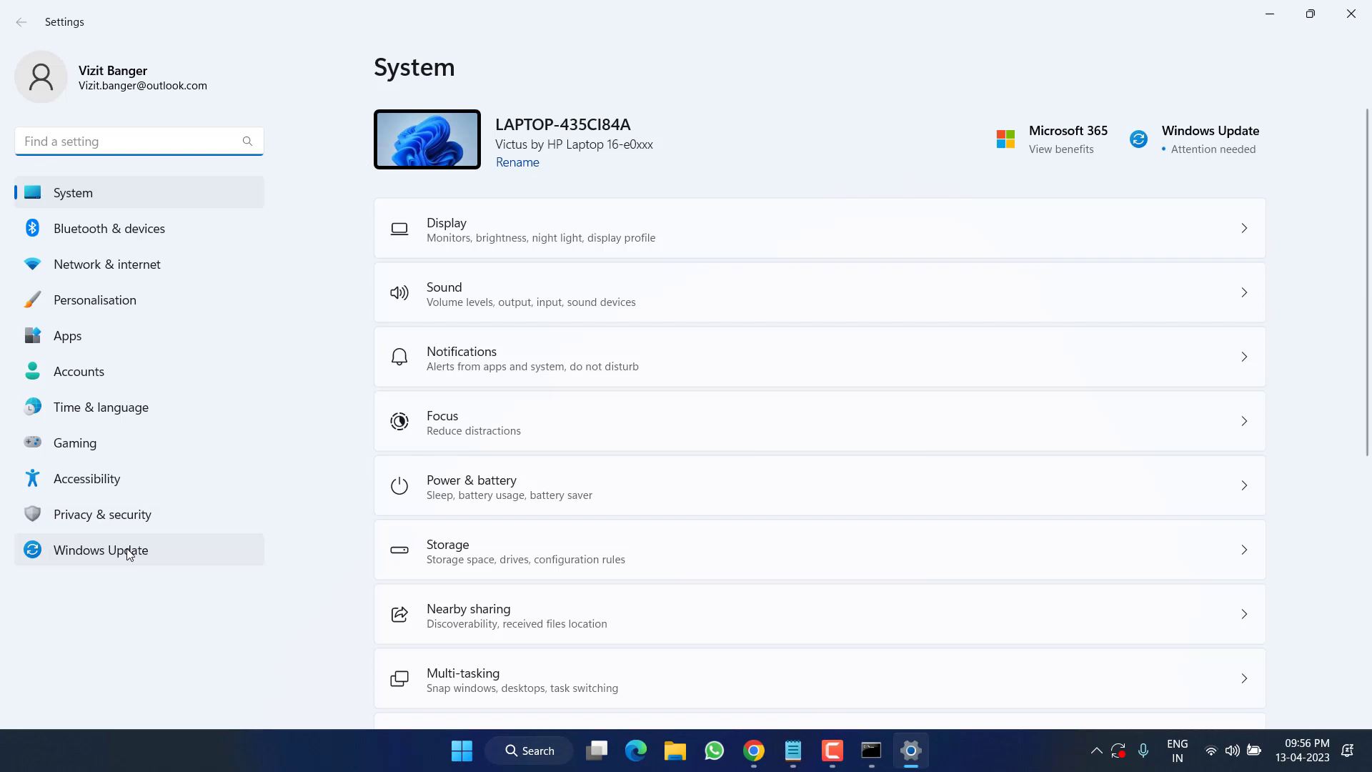
Review the Pause updates option under Windows Update's More options, then close Settings
{"action": "left_click", "coordinate": [100, 549]}
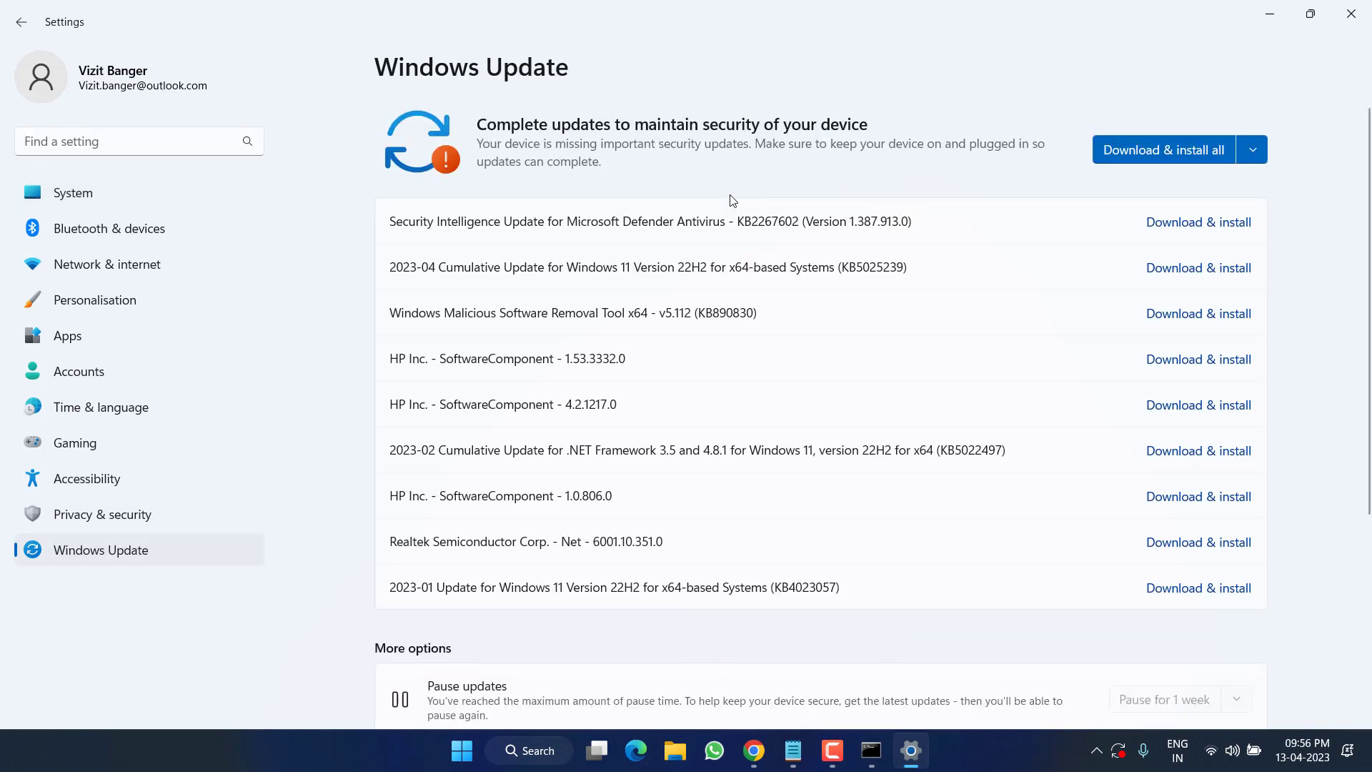
{"action": "scroll", "scroll_direction": "down", "scroll_amount": 3}
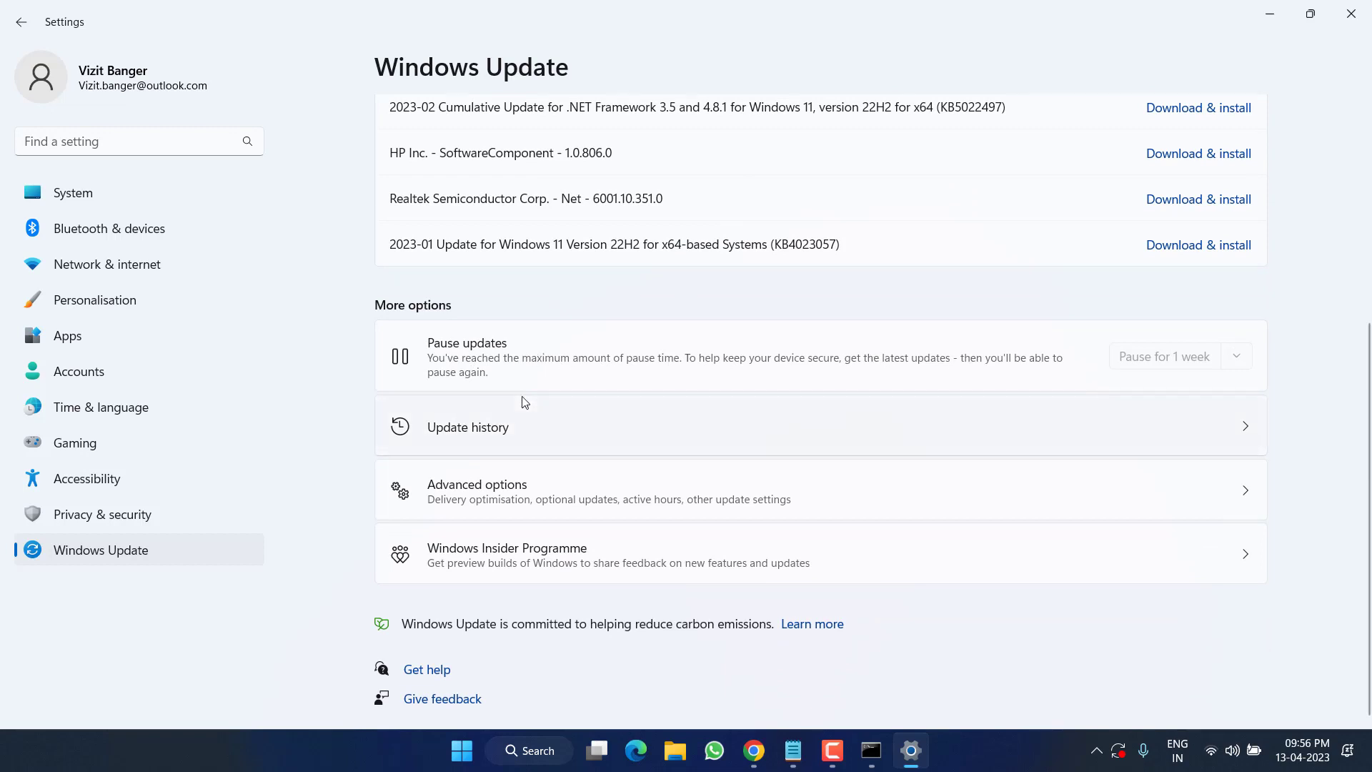
{"action": "mouse_move", "coordinate": [522, 353]}
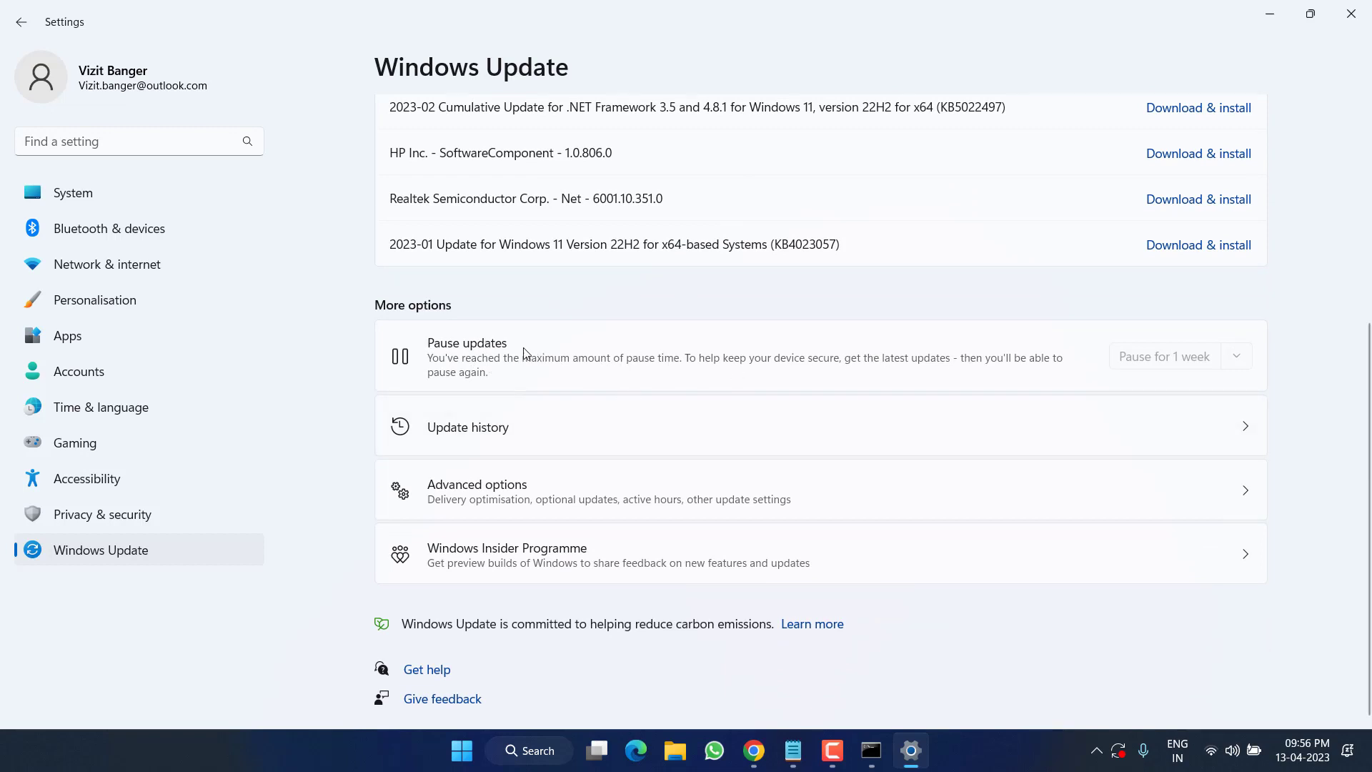
{"action": "mouse_move", "coordinate": [1118, 372]}
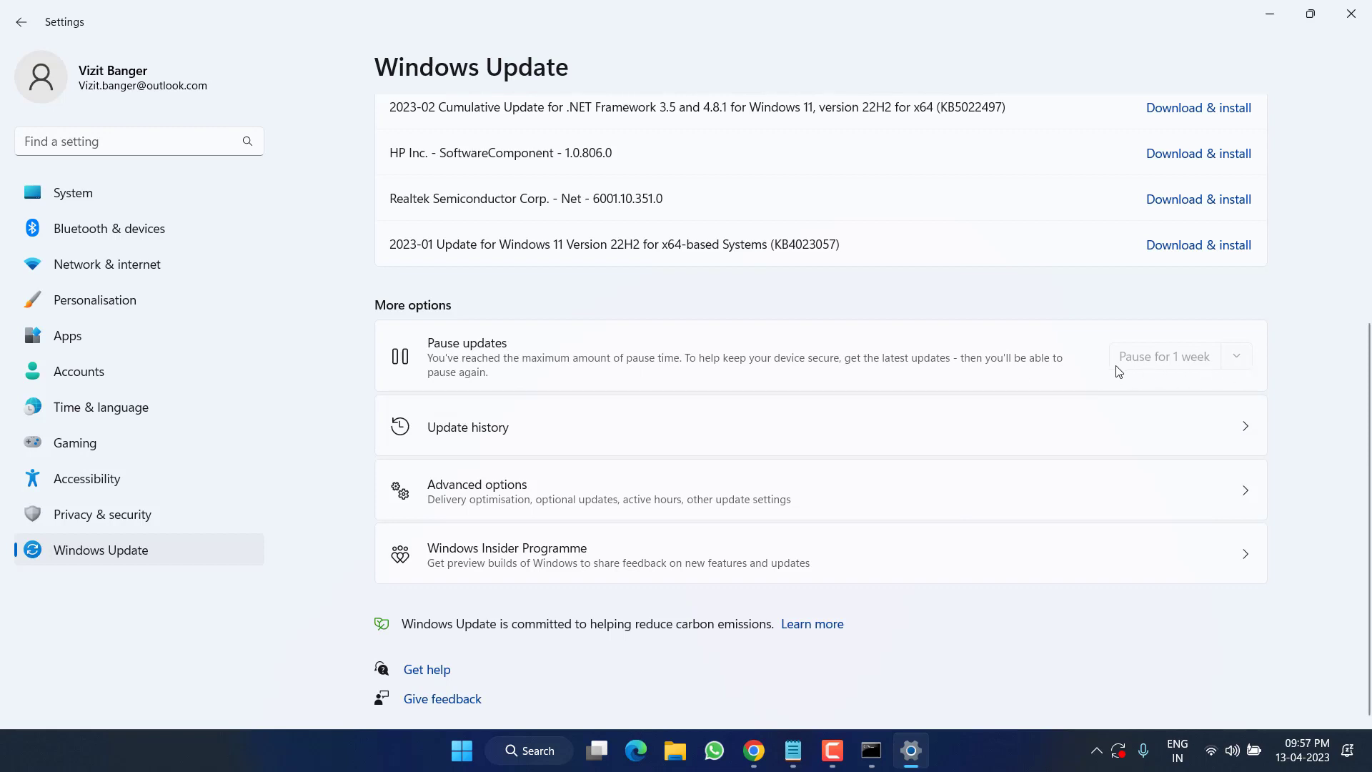
{"action": "mouse_move", "coordinate": [1055, 372]}
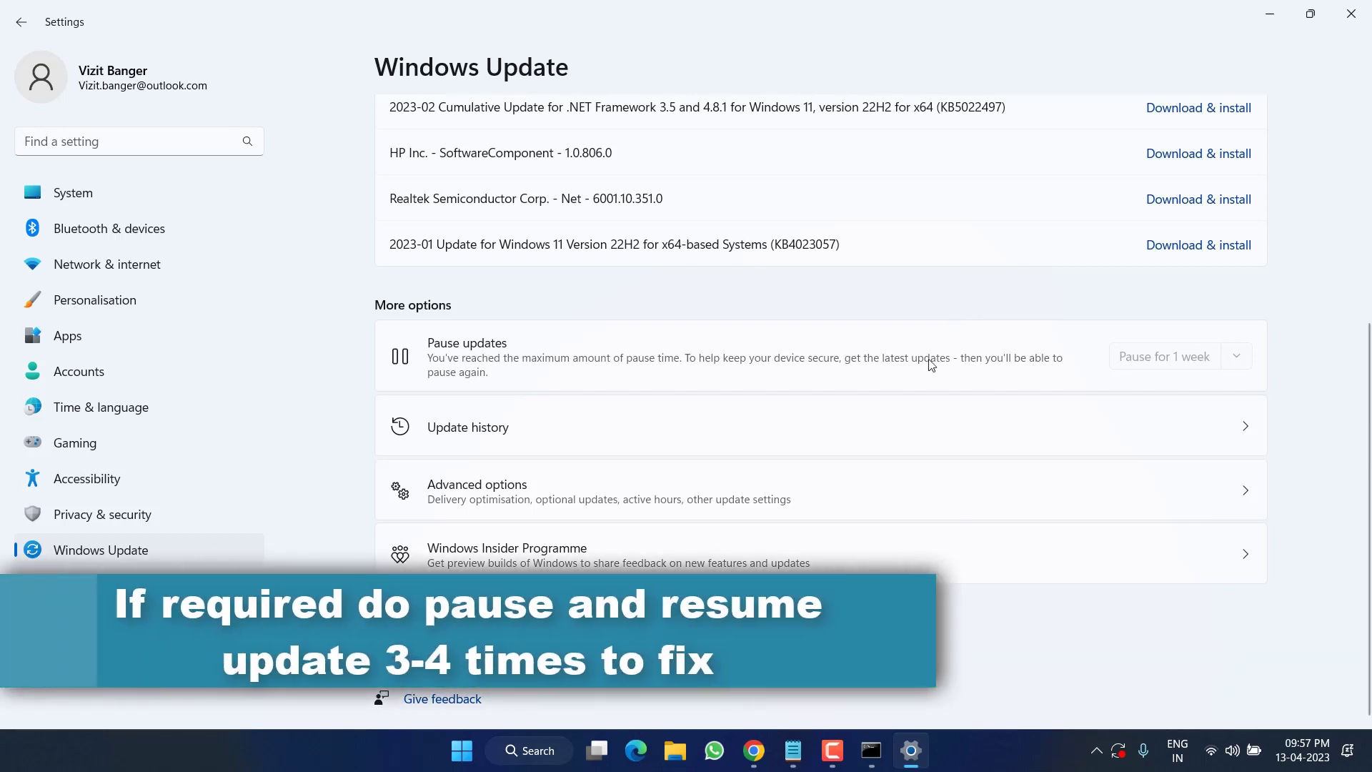
{"action": "mouse_move", "coordinate": [1089, 310]}
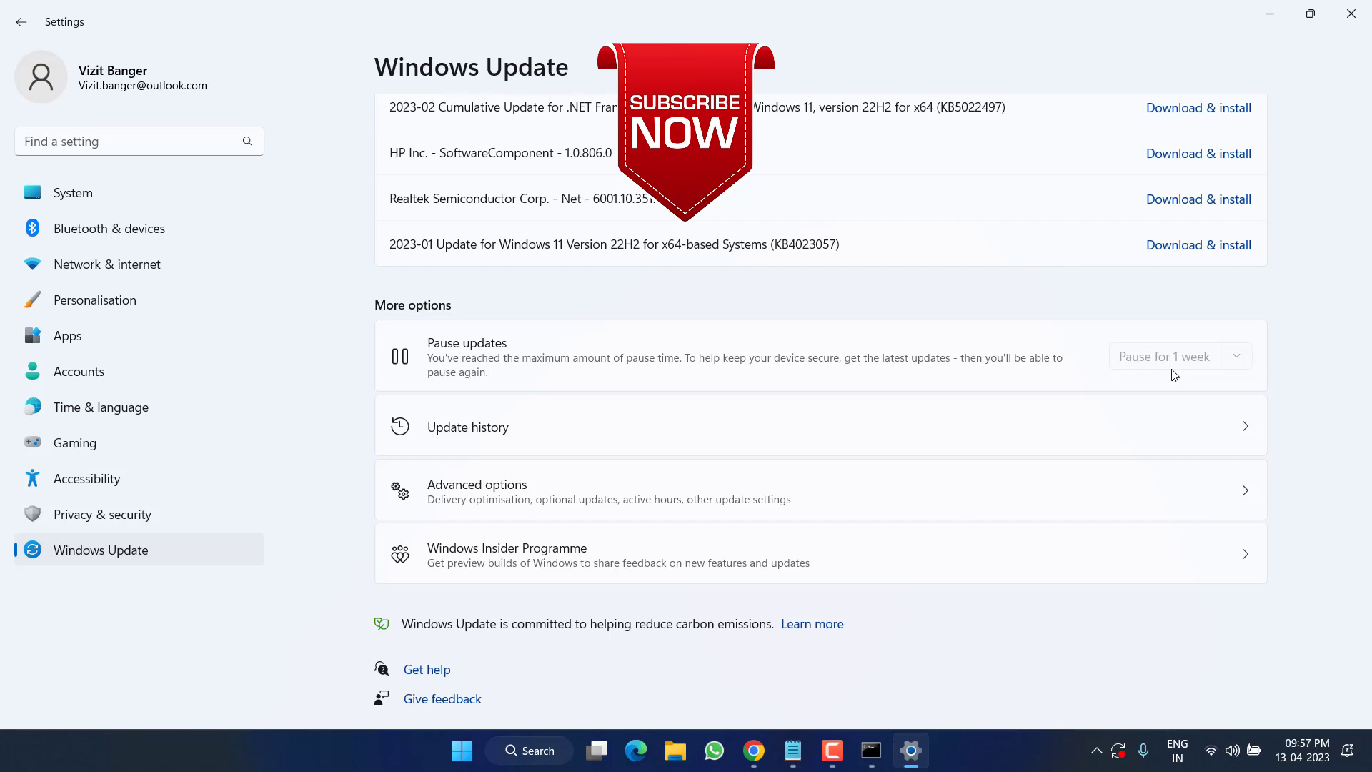
{"action": "left_click", "coordinate": [1348, 14]}
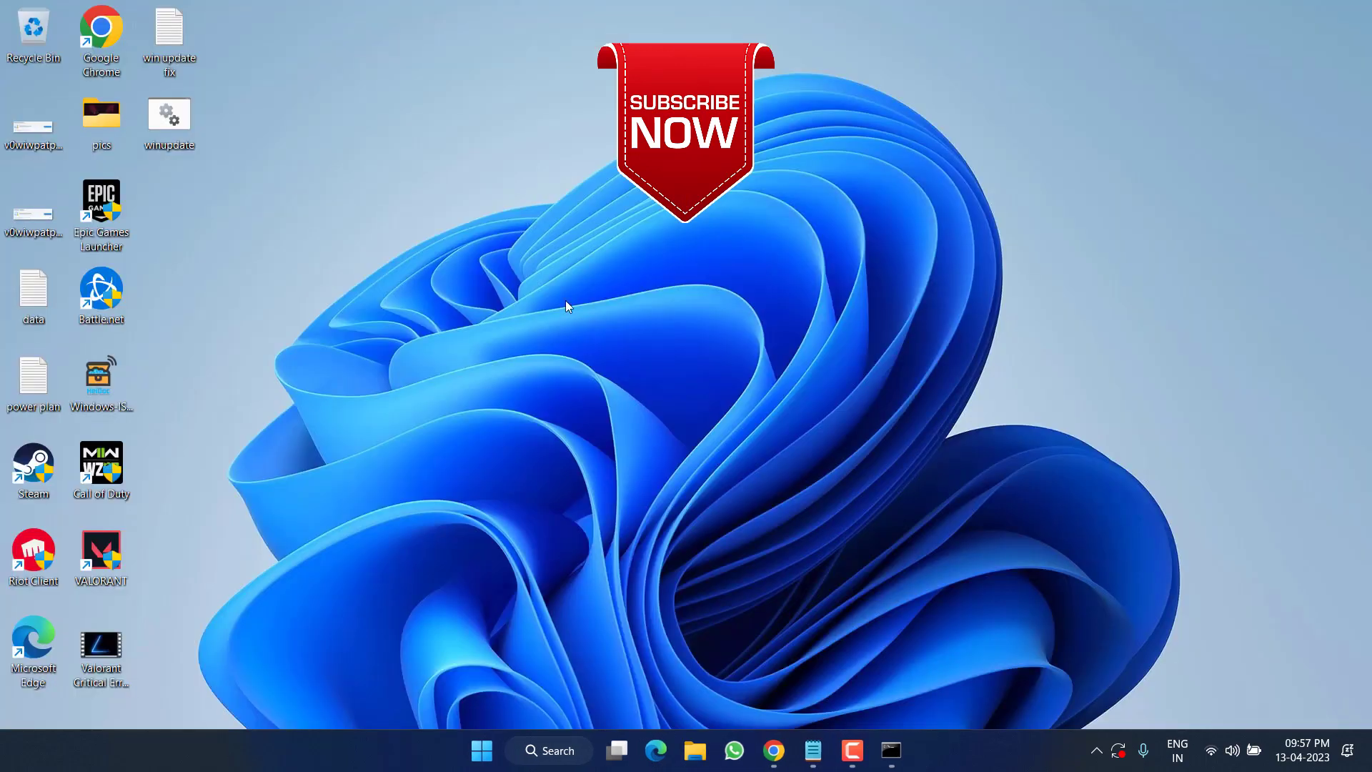